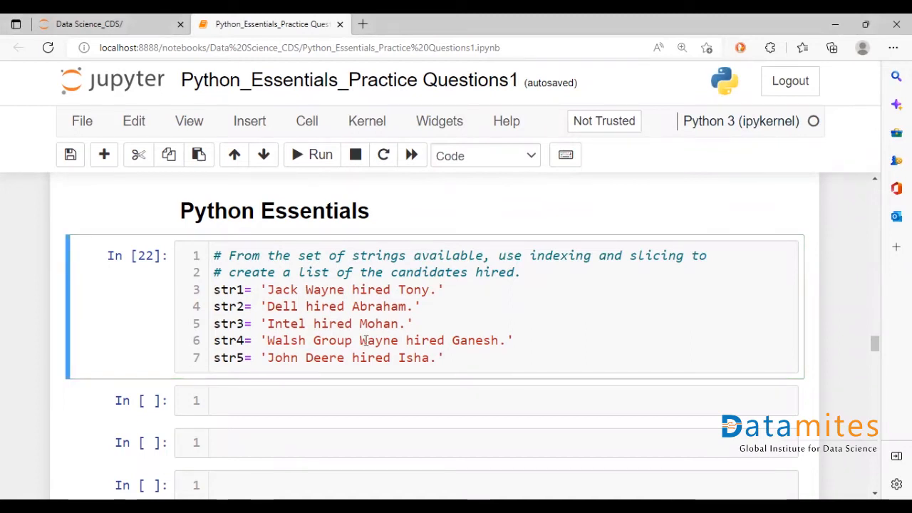
Step: Review the hiring strings and write s1=str1.rstrip('.') in a new cell
{"action": "left_click", "coordinate": [399, 290]}
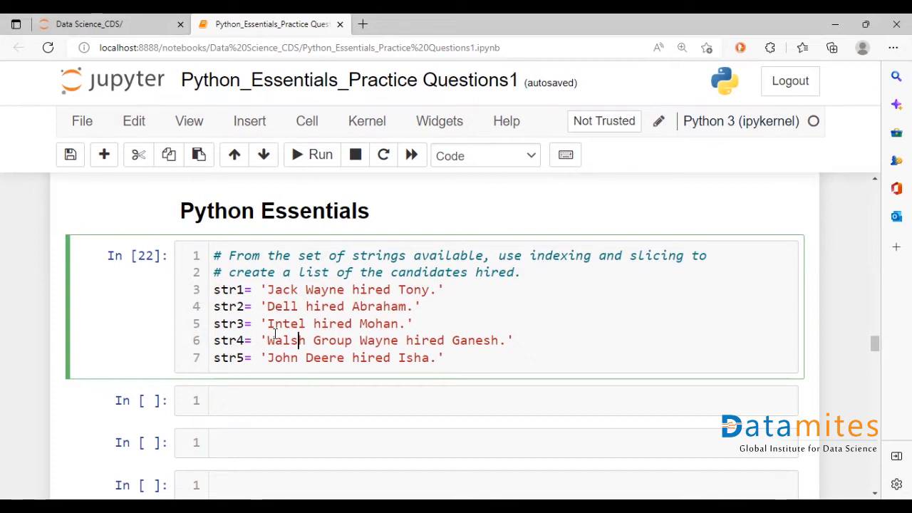
{"action": "double_click", "coordinate": [379, 324]}
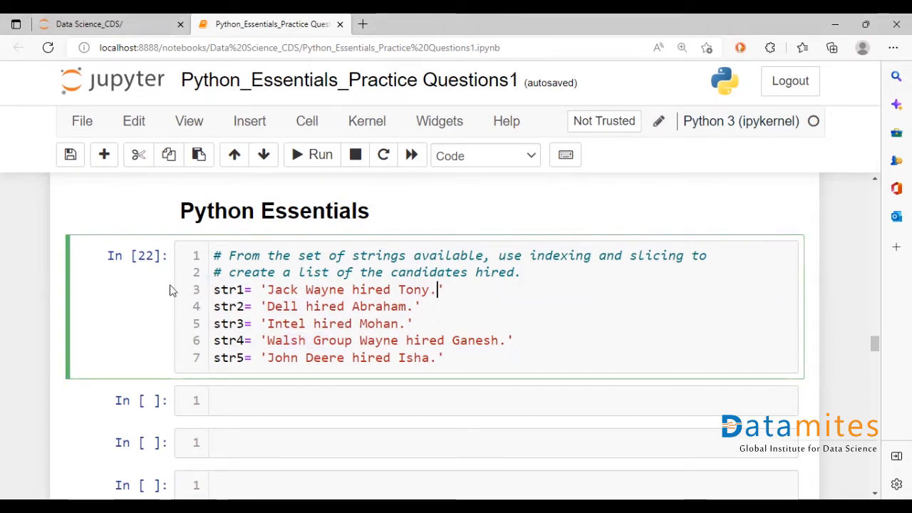
{"action": "mouse_move", "coordinate": [404, 387]}
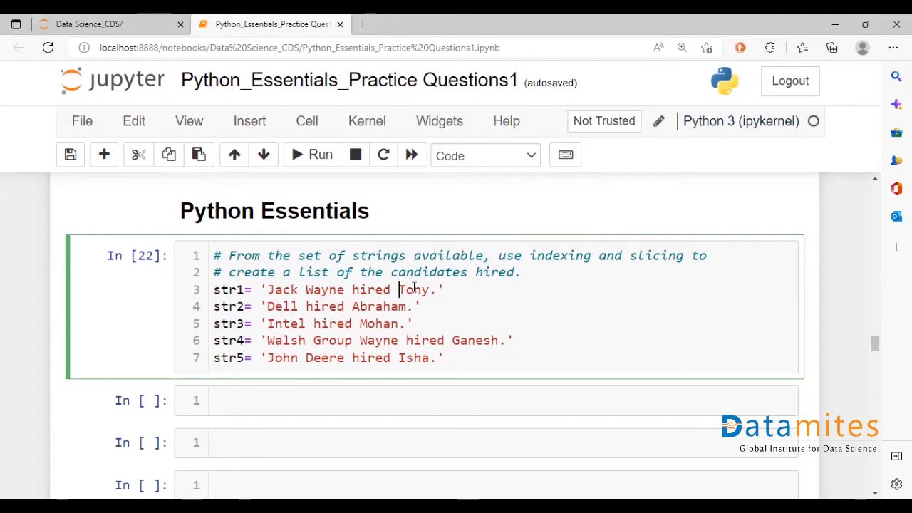
{"action": "double_click", "coordinate": [414, 289]}
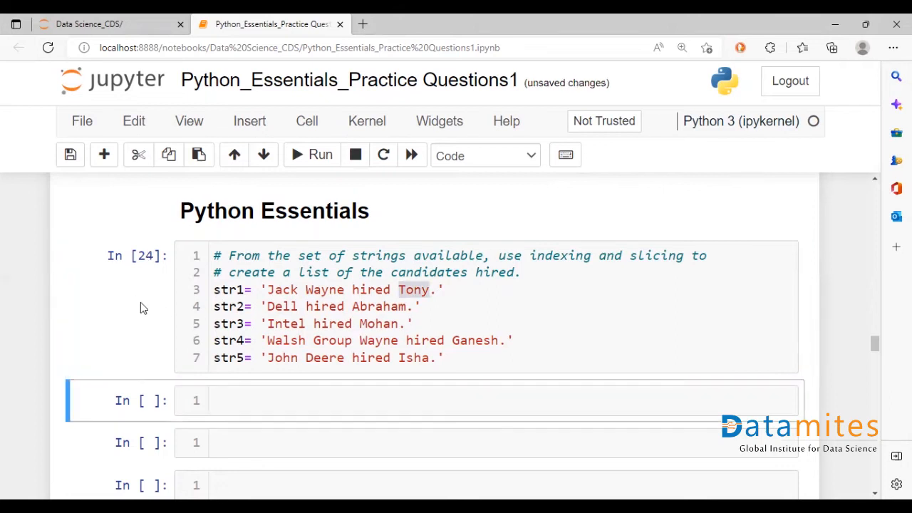
{"action": "type", "text": "s"}
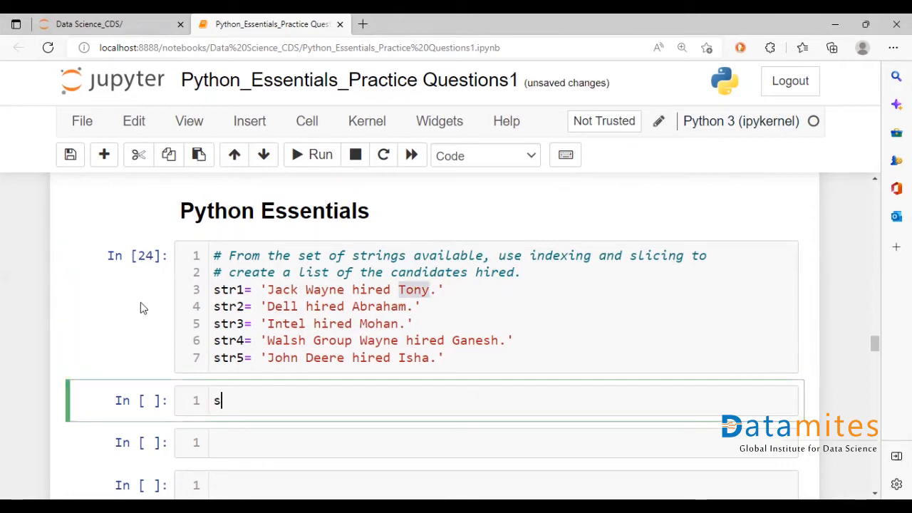
{"action": "type", "text": "1"}
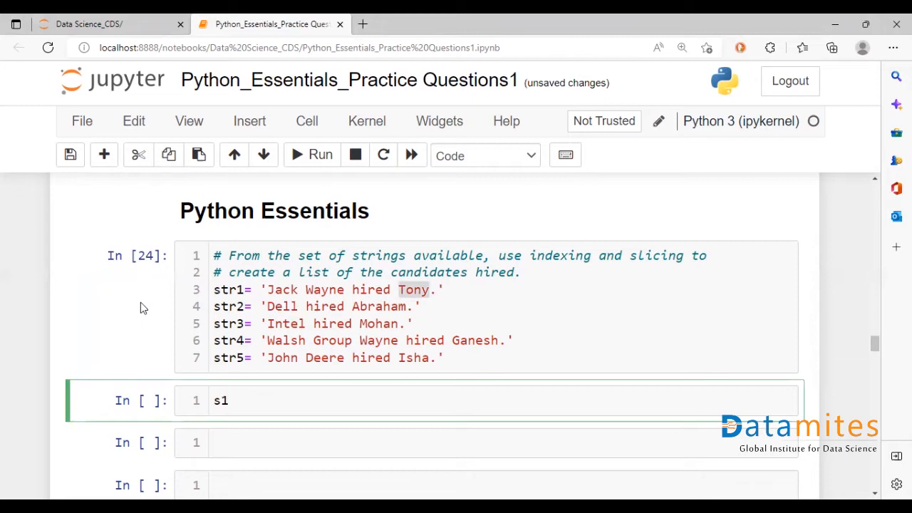
{"action": "type", "text": "=s"}
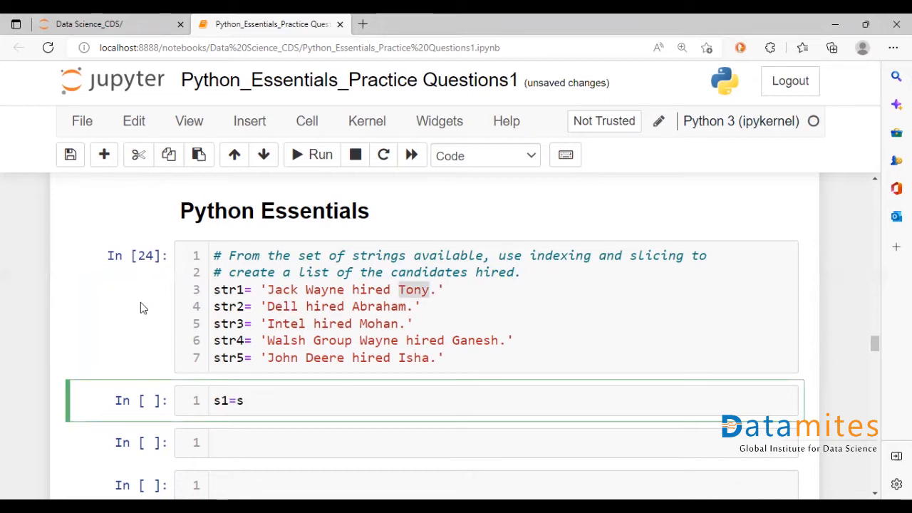
{"action": "type", "text": "tr1."}
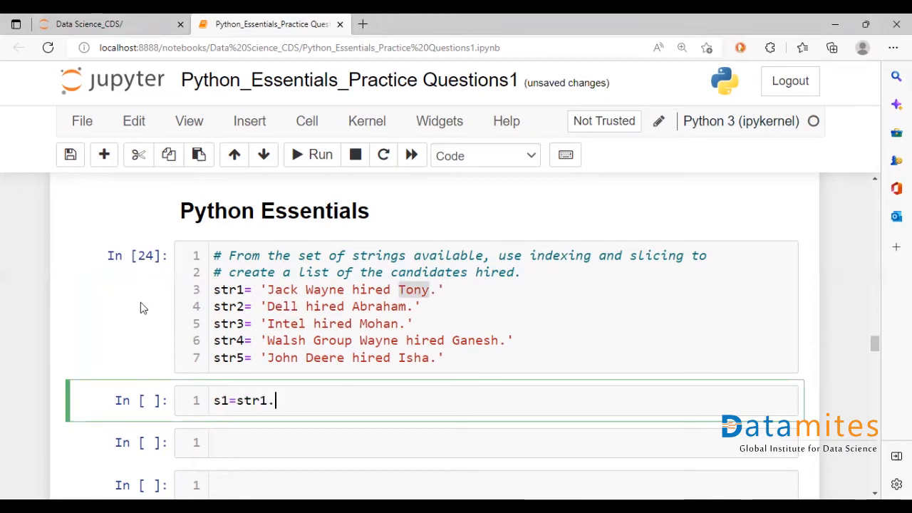
{"action": "type", "text": "rstrip"}
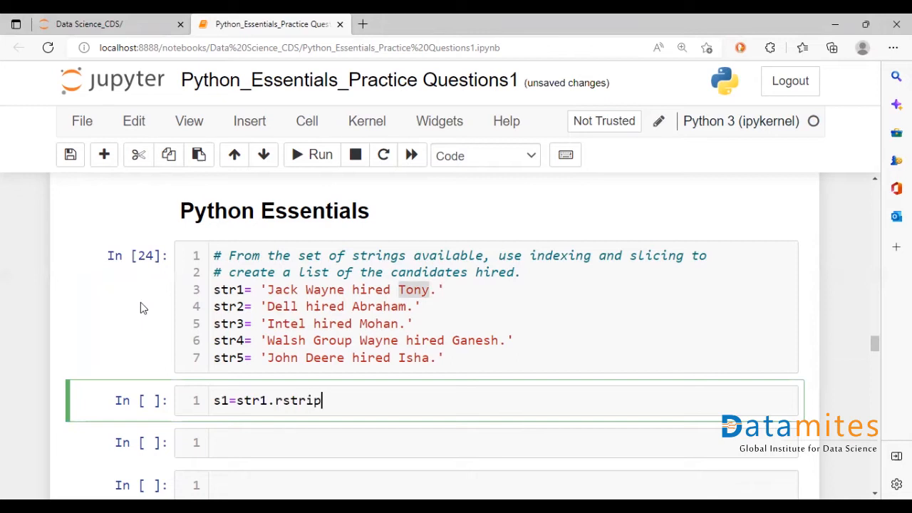
{"action": "type", "text": "()"}
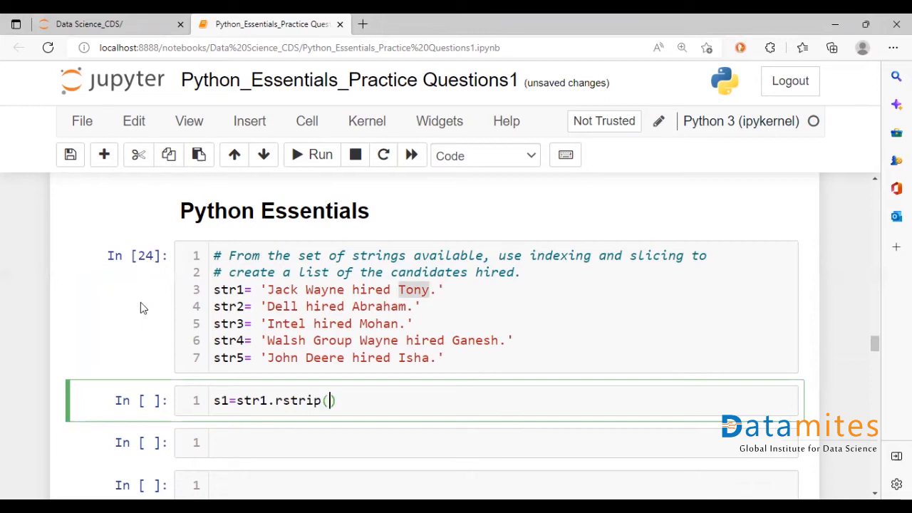
{"action": "type", "text": "'.'"}
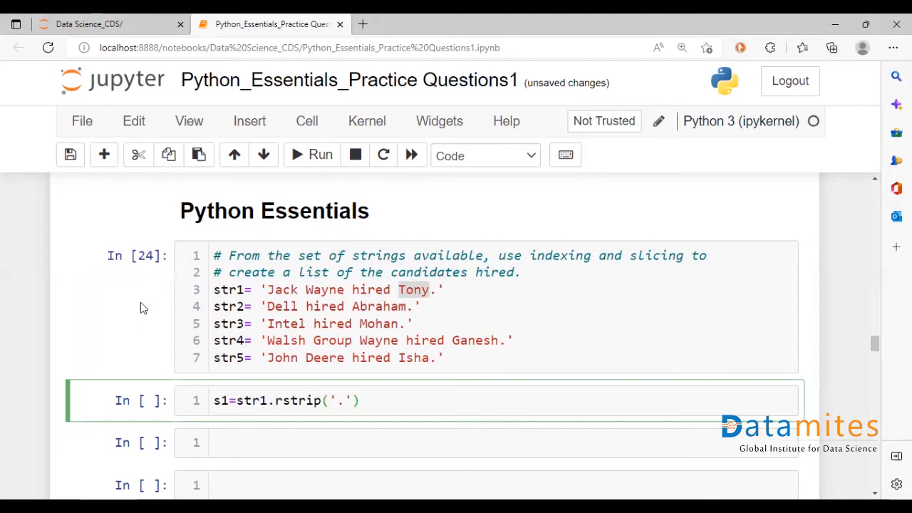
Step: Add s2 through s5 as str2–str5 with rstrip('.'), fixing a typo, and run the cell
{"action": "left_click", "coordinate": [283, 400]}
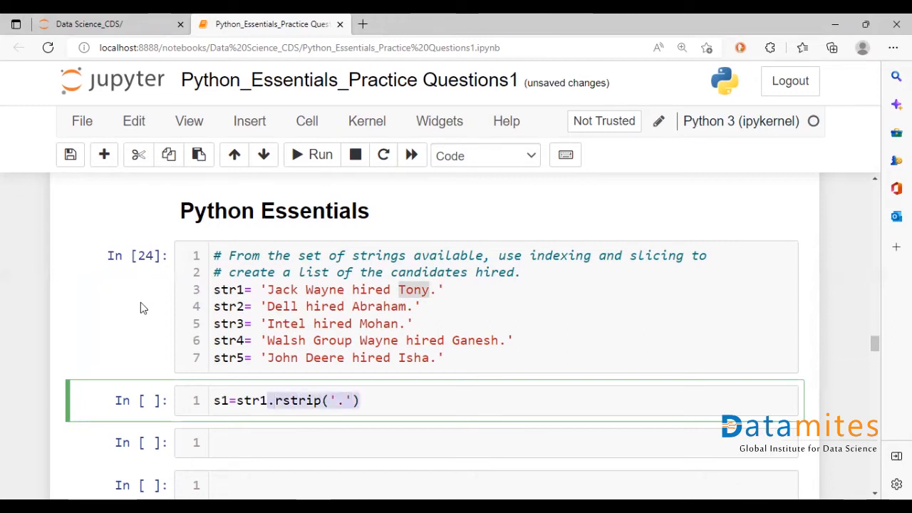
{"action": "type", "text": "s"}
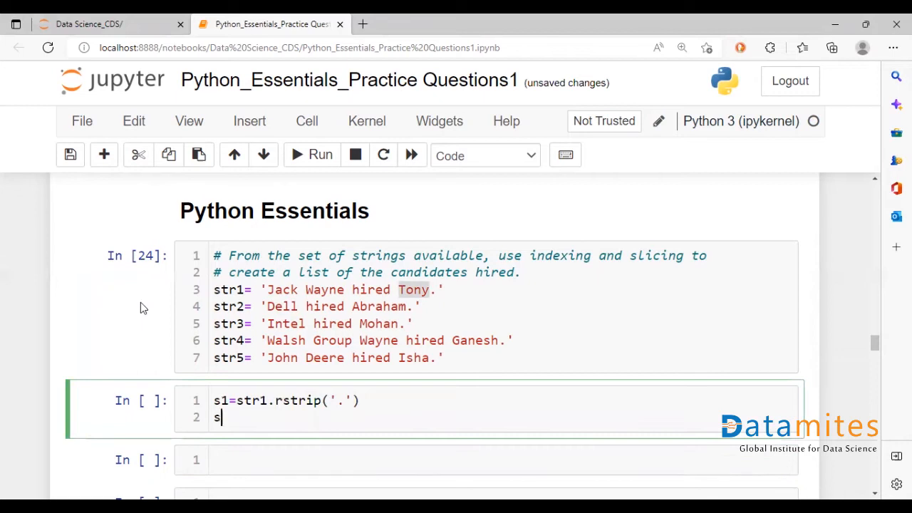
{"action": "type", "text": "2=s"}
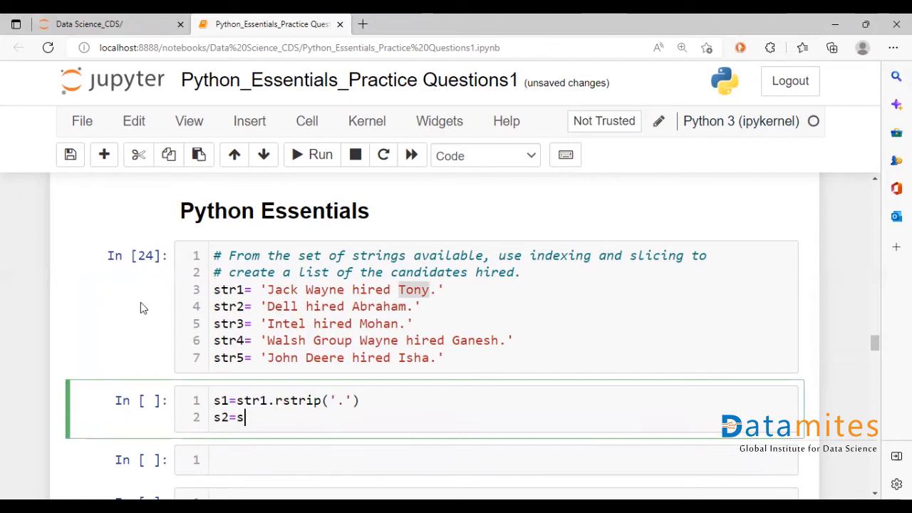
{"action": "type", "text": "tr2"}
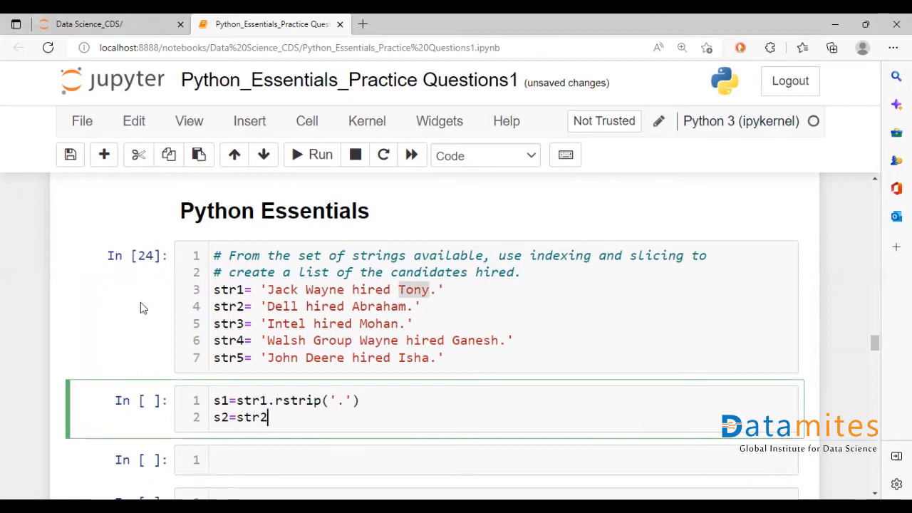
{"action": "type", "text": ".rstrip('.')"}
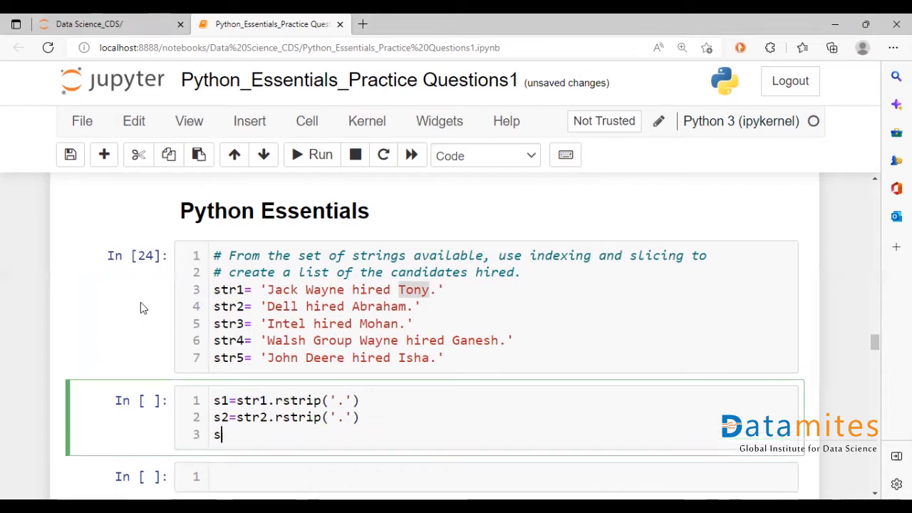
{"action": "type", "text": "3="}
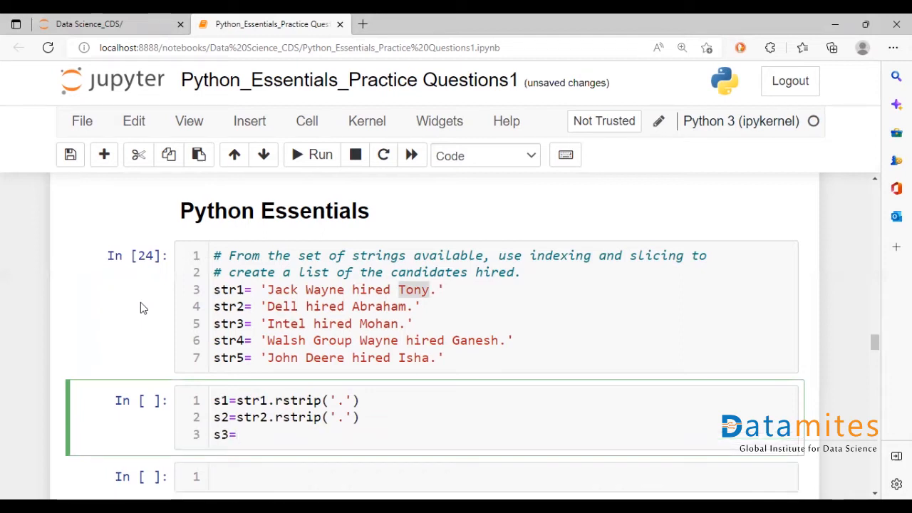
{"action": "type", "text": "str3.rstrip('.')"}
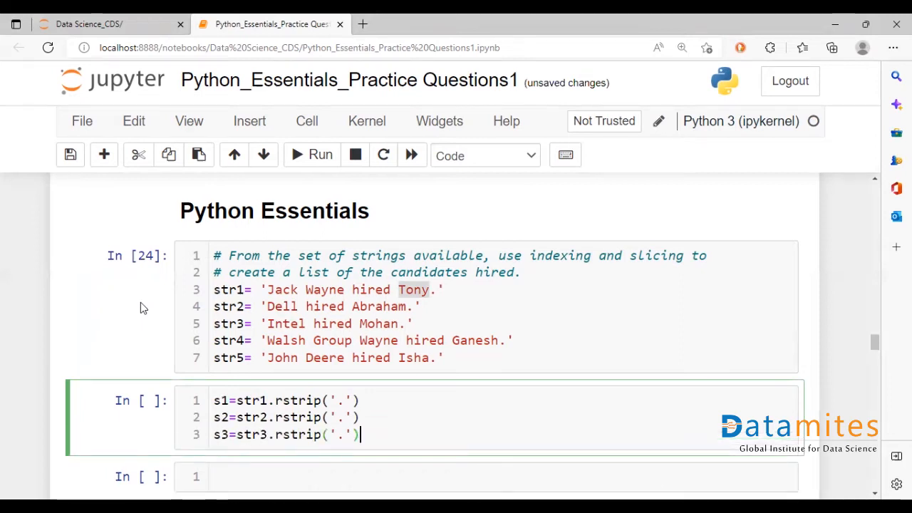
{"action": "type", "text": "s4"}
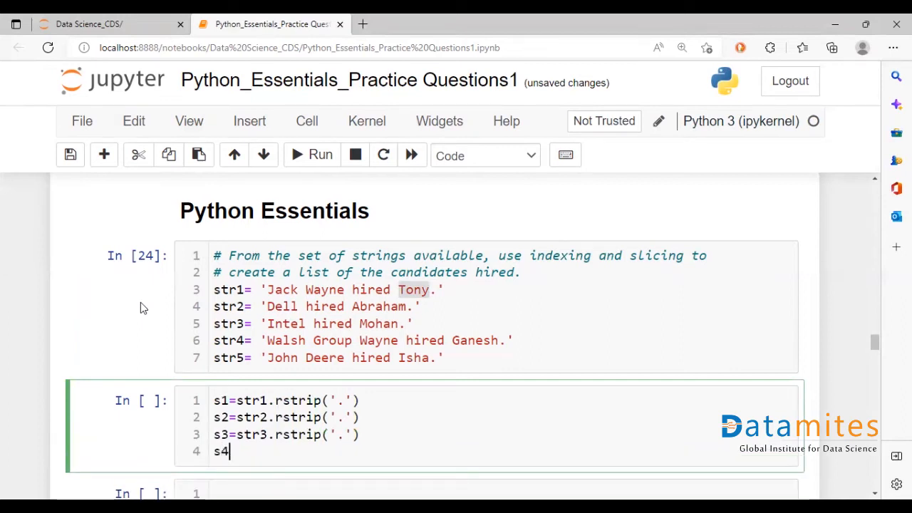
{"action": "type", "text": "=srt"}
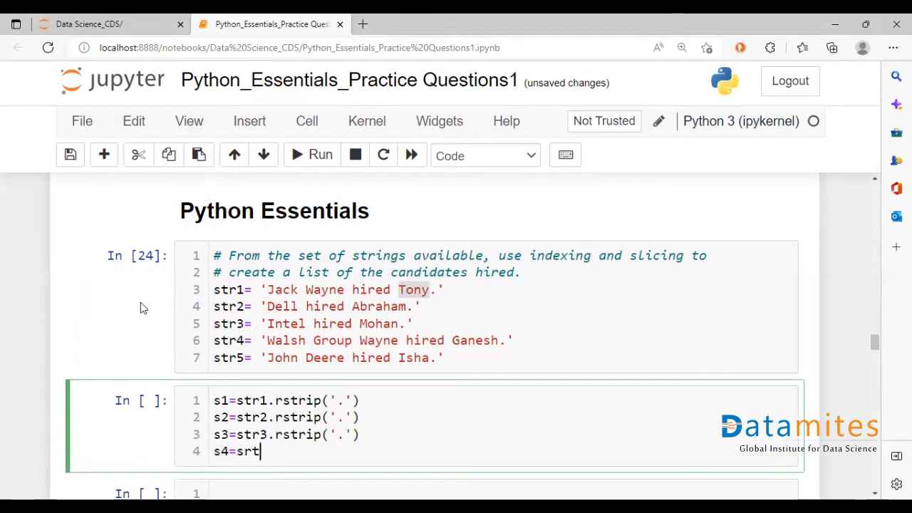
{"action": "key", "text": "Backspace"}
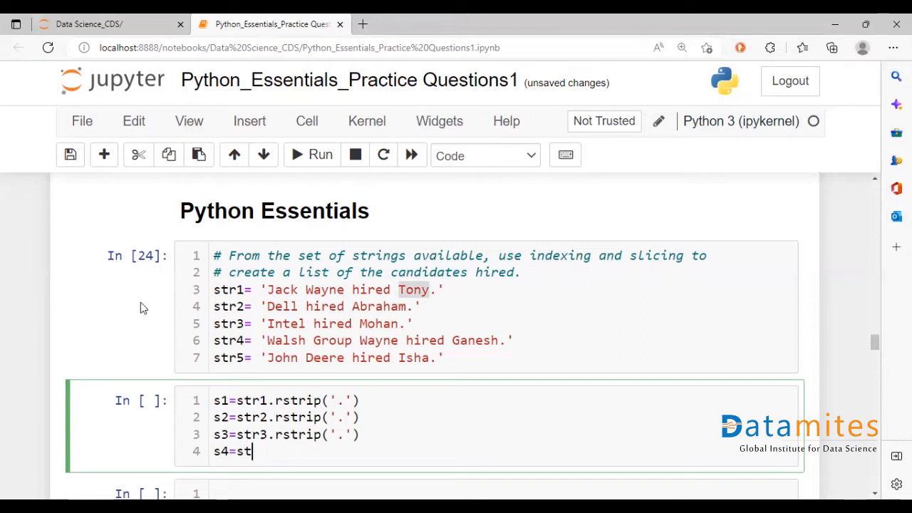
{"action": "type", "text": "r4.rstrip('."}
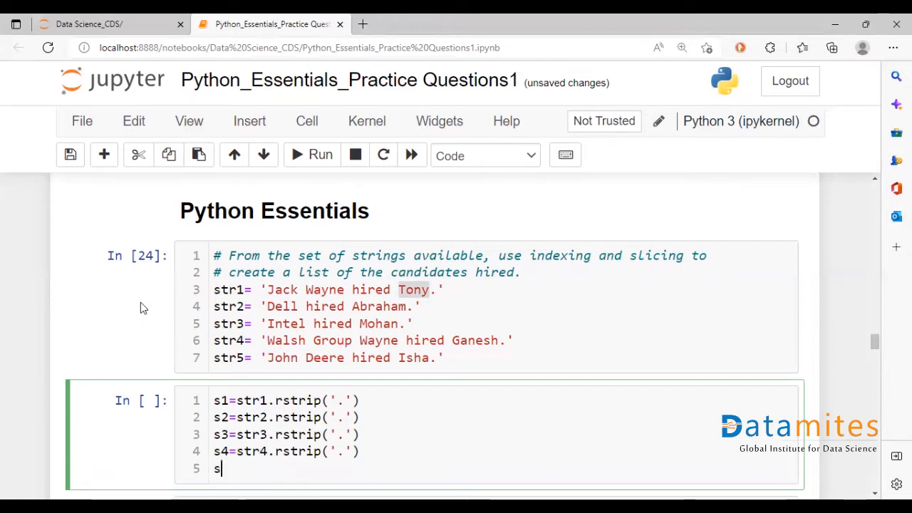
{"action": "type", "text": "5=str"}
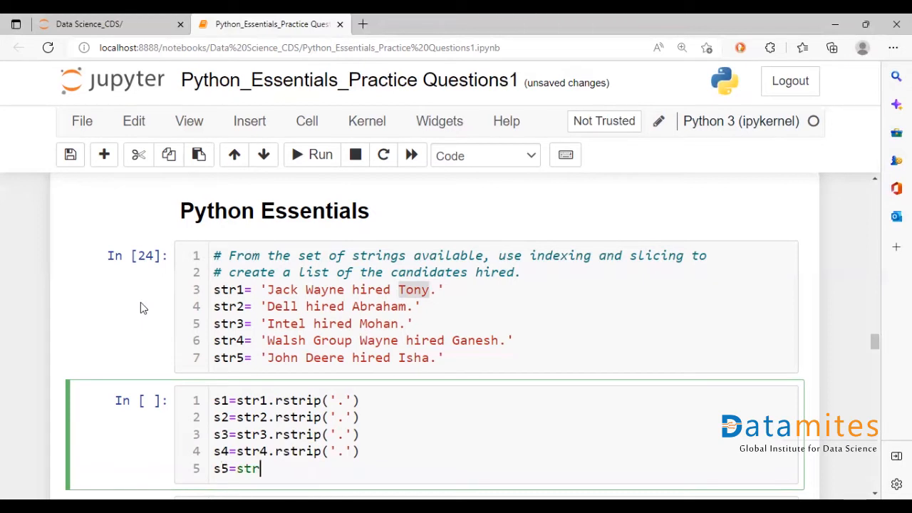
{"action": "type", "text": "5.rstrip('.')"}
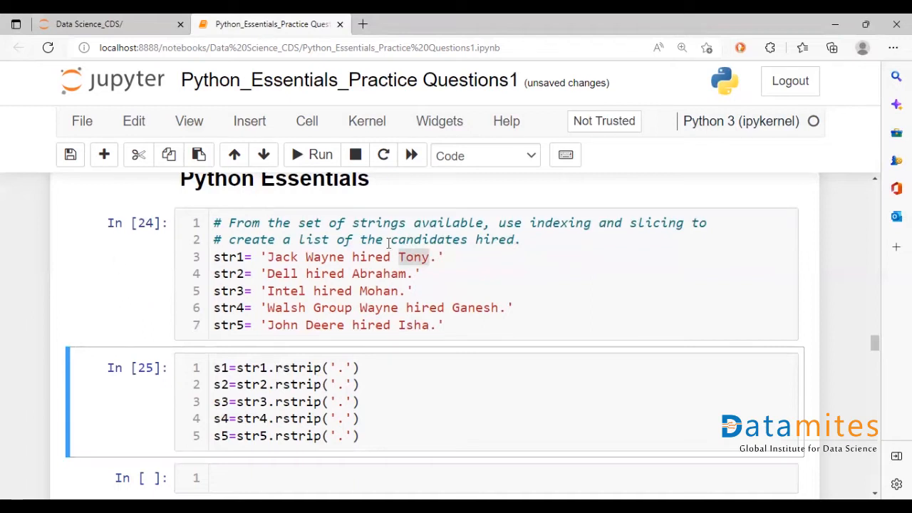
Step: Evaluate s1 in a new cell, then highlight 'hired' in str5
{"action": "left_click", "coordinate": [439, 257]}
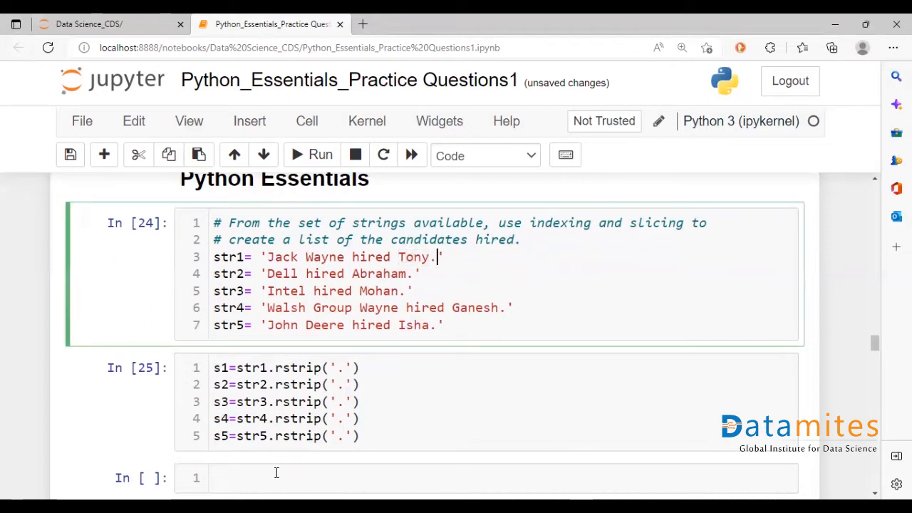
{"action": "type", "text": "s1"}
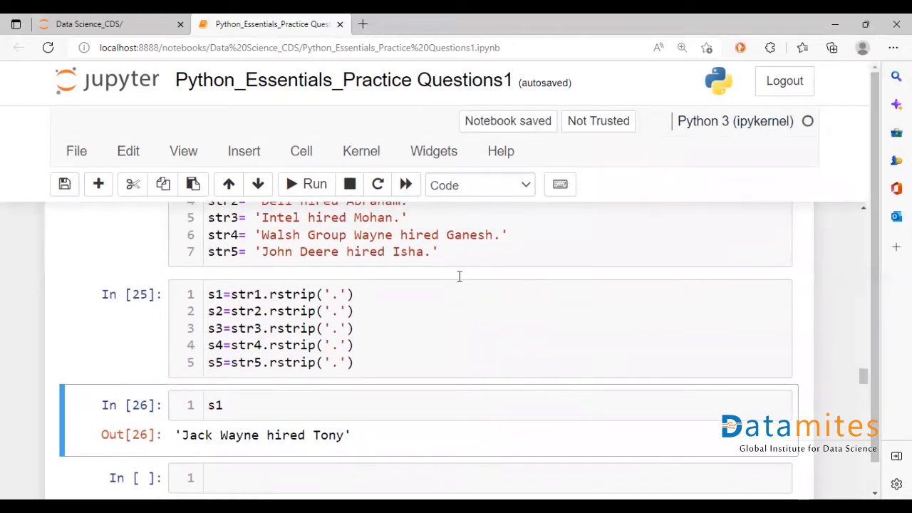
{"action": "scroll", "scroll_direction": "down", "scroll_amount": 3}
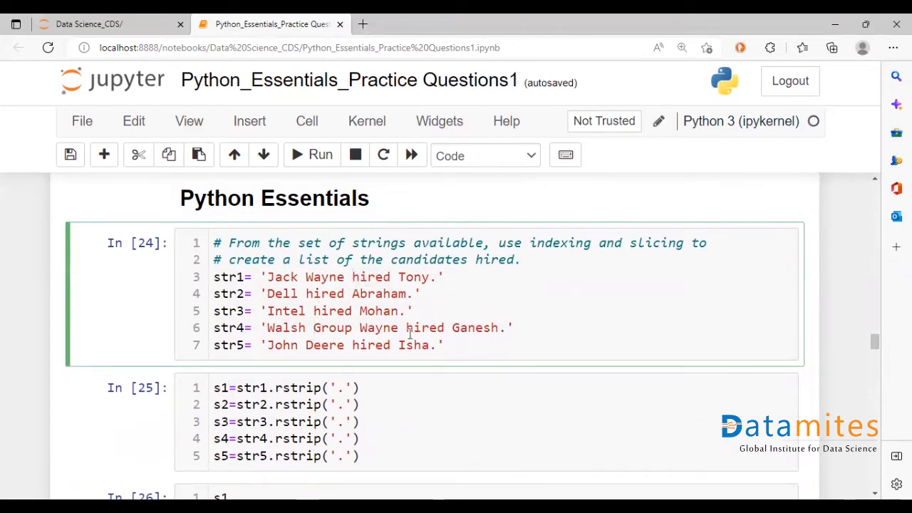
{"action": "double_click", "coordinate": [370, 345]}
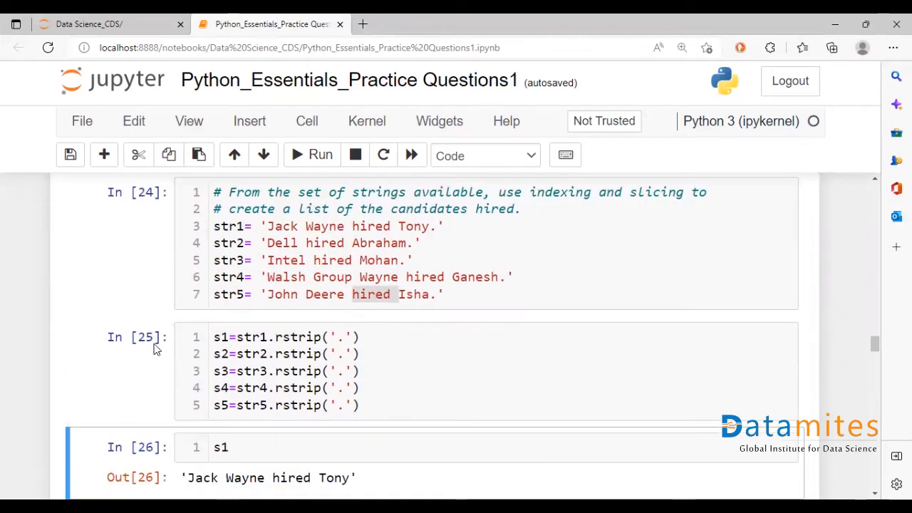
Step: Run s1.index('hired') in a new cell, getting 11
{"action": "scroll", "scroll_direction": "down", "scroll_amount": 3}
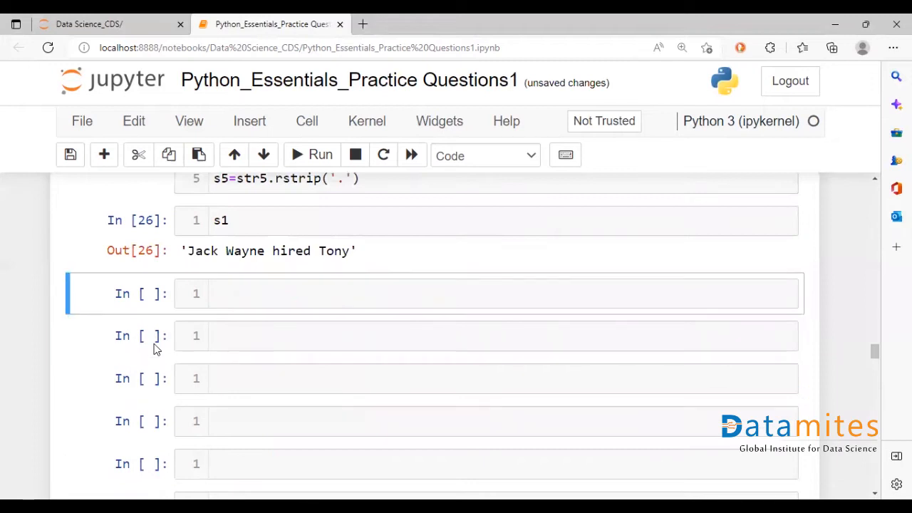
{"action": "left_click", "coordinate": [428, 293]}
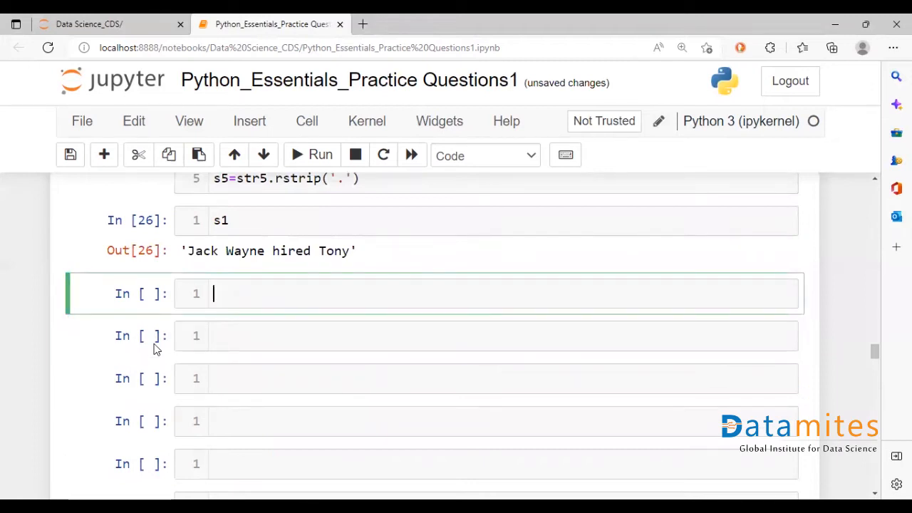
{"action": "type", "text": "s"}
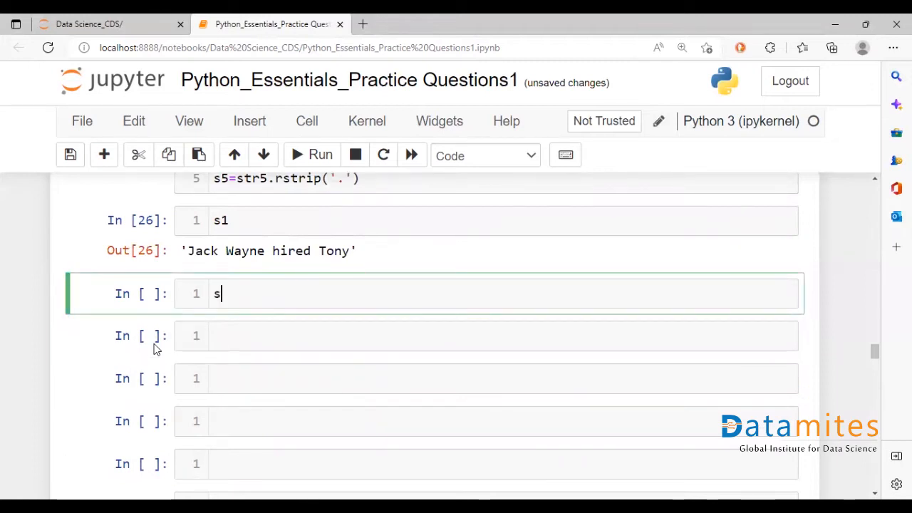
{"action": "type", "text": "1.index"}
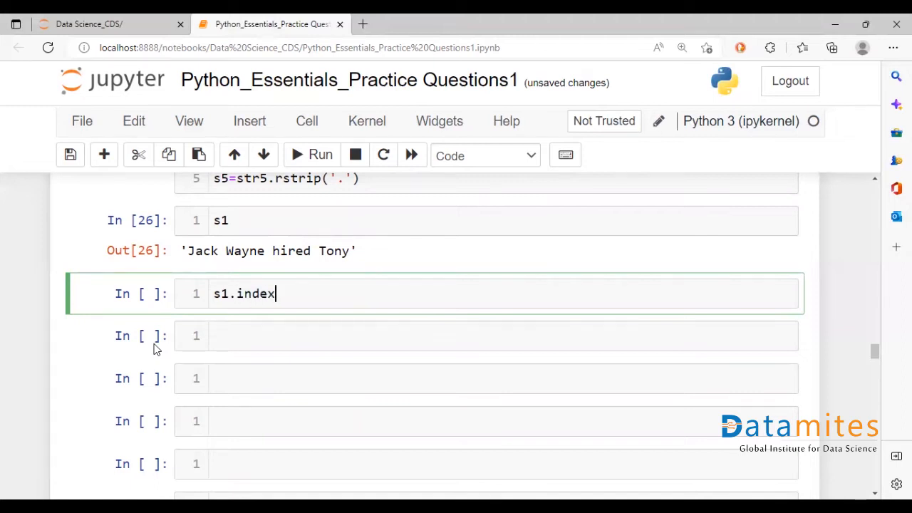
{"action": "type", "text": "()"}
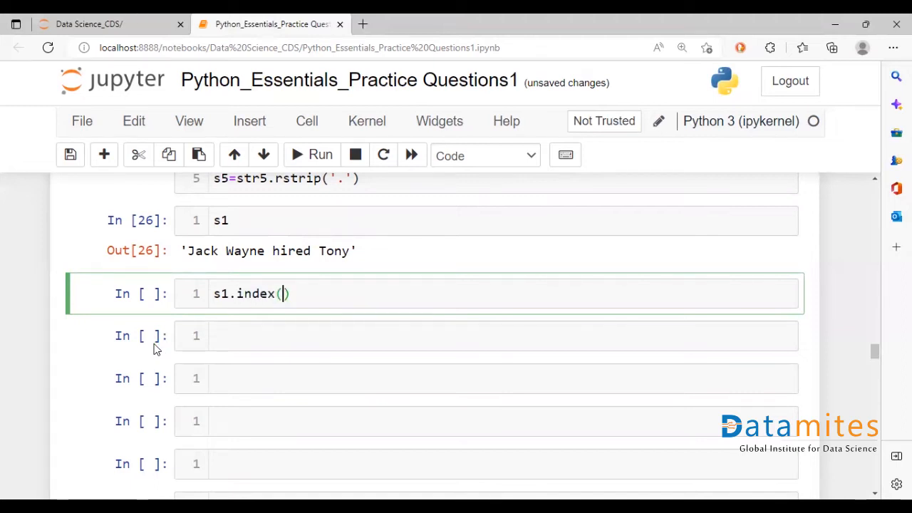
{"action": "type", "text": "'hired'"}
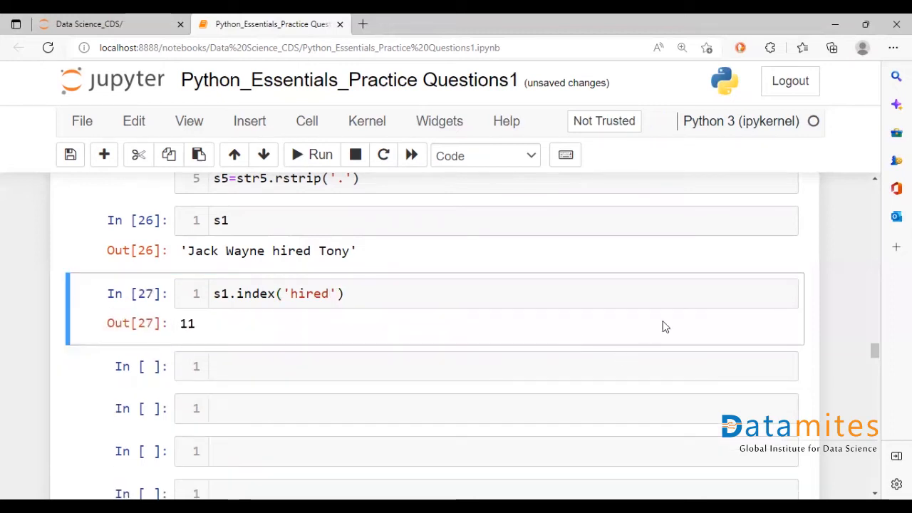
{"action": "left_click", "coordinate": [487, 366]}
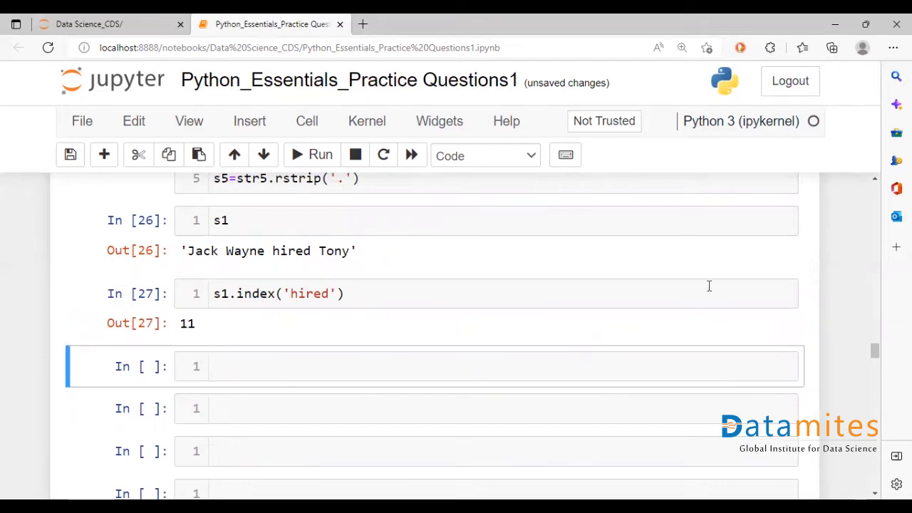
Step: Review the strings, highlight 'hired' in s1's output, and start the next cell with 's'
{"action": "scroll", "scroll_direction": "down", "scroll_amount": 3}
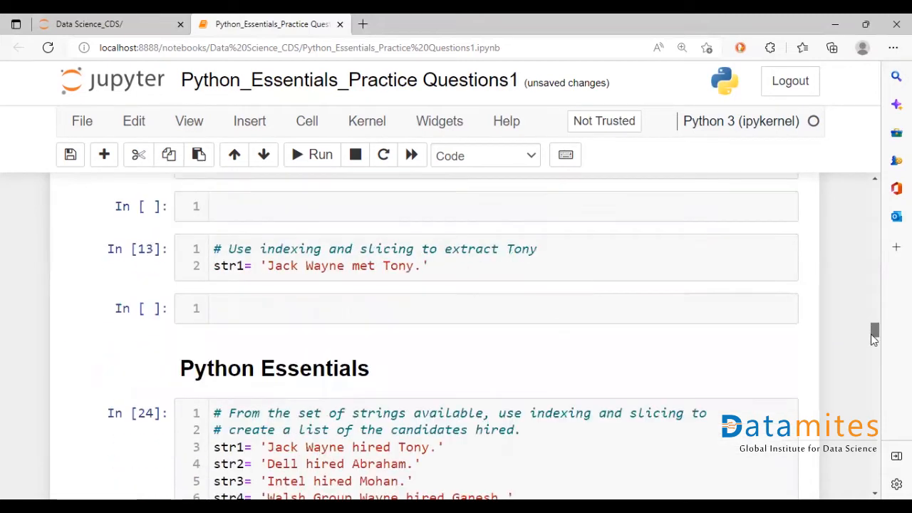
{"action": "scroll", "scroll_direction": "down", "scroll_amount": 3}
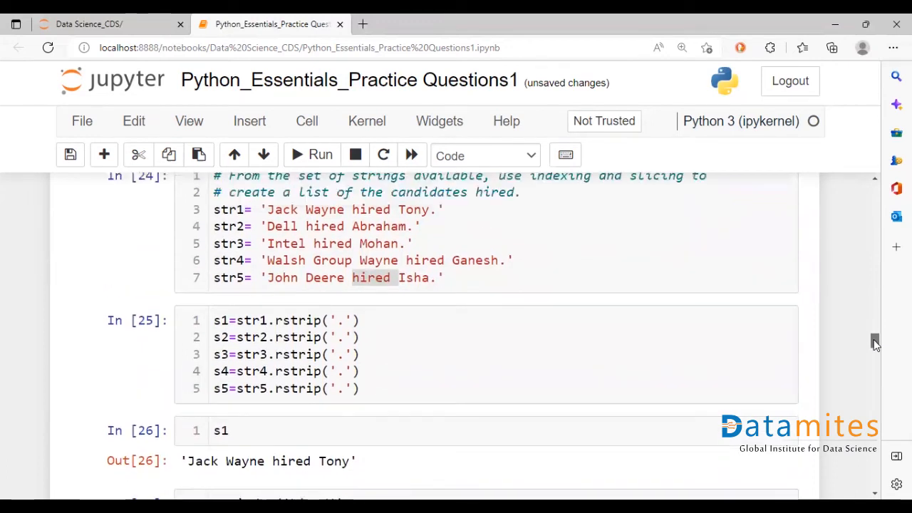
{"action": "left_click", "coordinate": [351, 226]}
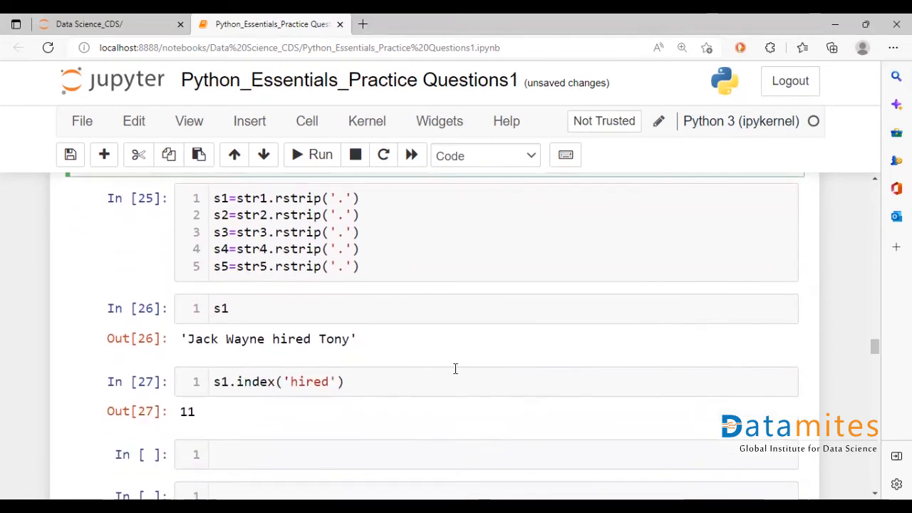
{"action": "left_click", "coordinate": [273, 339]}
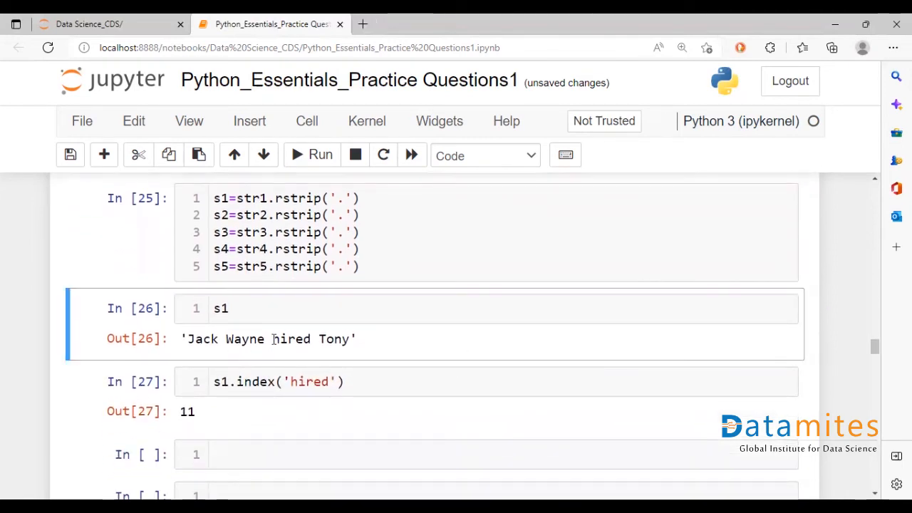
{"action": "double_click", "coordinate": [291, 338]}
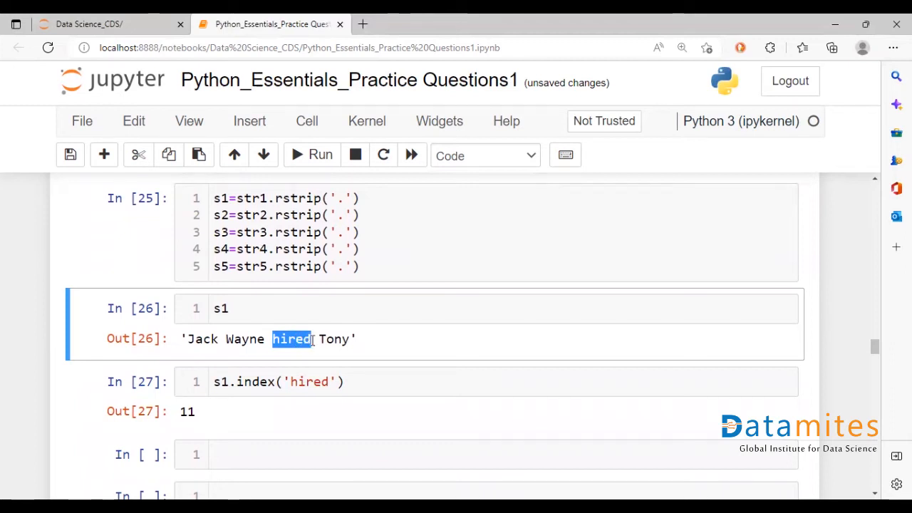
{"action": "left_click", "coordinate": [291, 338]}
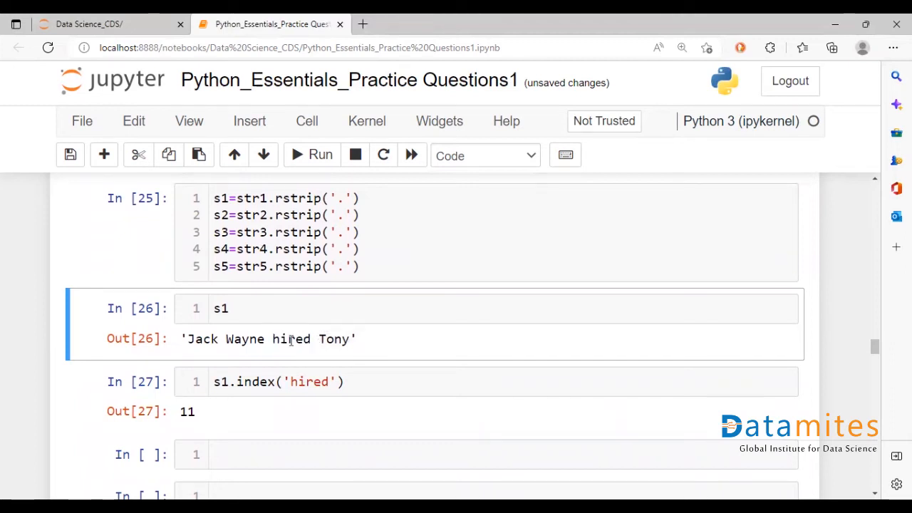
{"action": "double_click", "coordinate": [290, 339]}
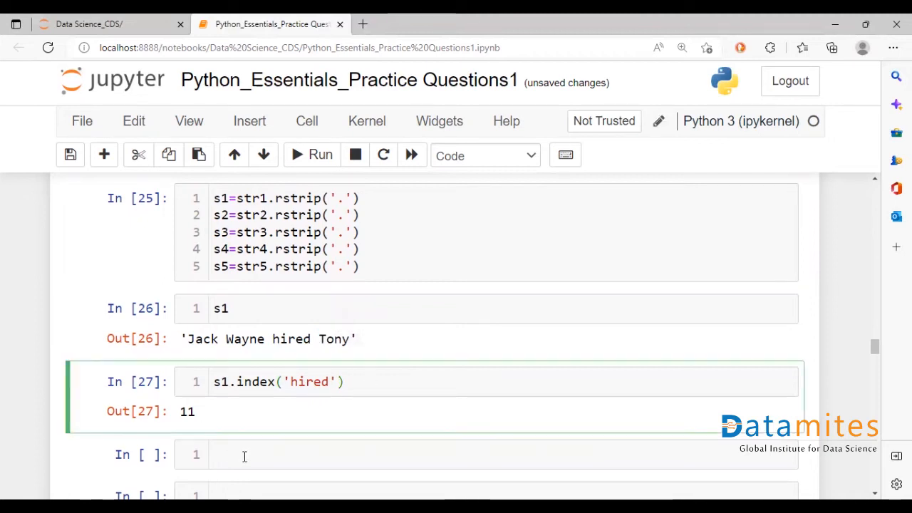
{"action": "type", "text": "s"}
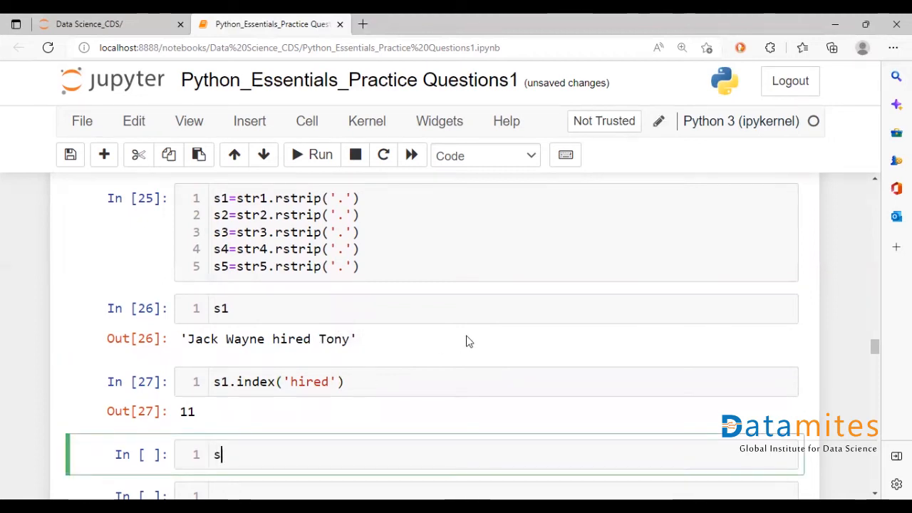
Step: Finish typing s1 and rewrite the index cell as ind_s1=s1.index('hired')+len('hired')+
{"action": "type", "text": "1"}
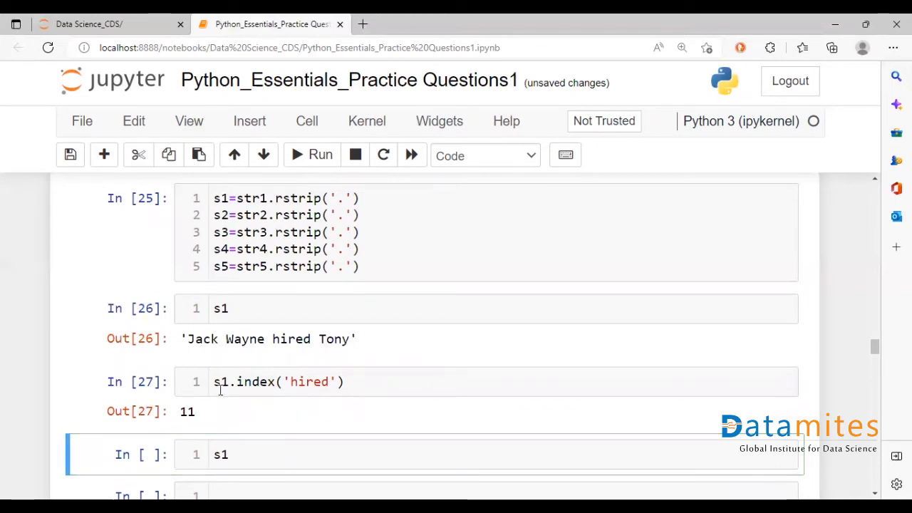
{"action": "left_click", "coordinate": [278, 381]}
{"action": "type", "text": "ind_s1="}
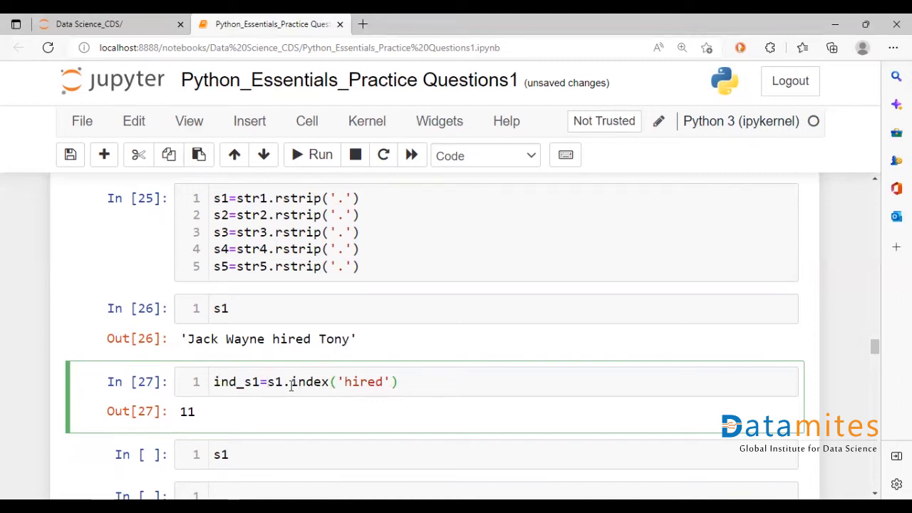
{"action": "type", "text": "+"}
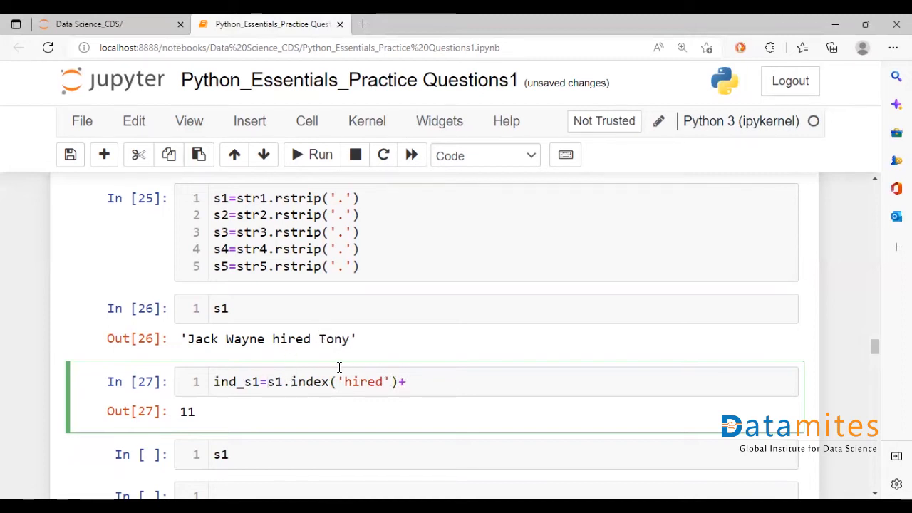
{"action": "type", "text": "1"}
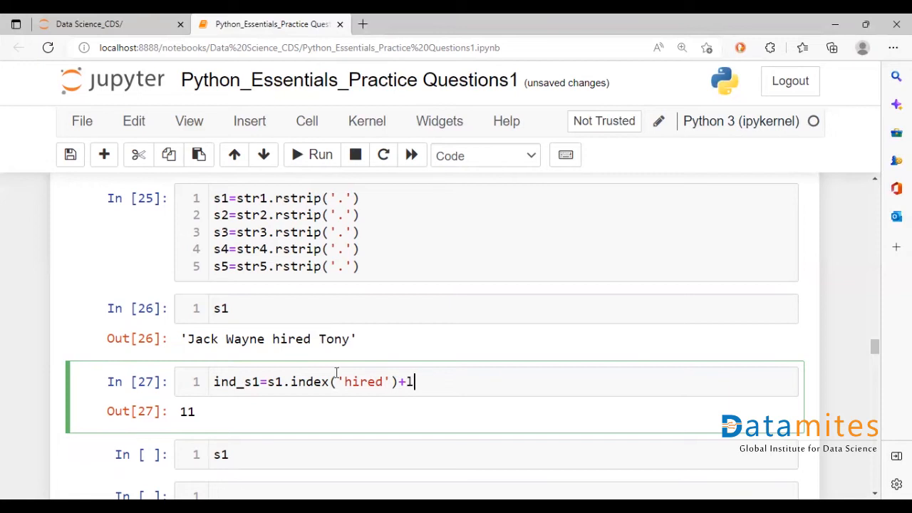
{"action": "type", "text": "en('')"}
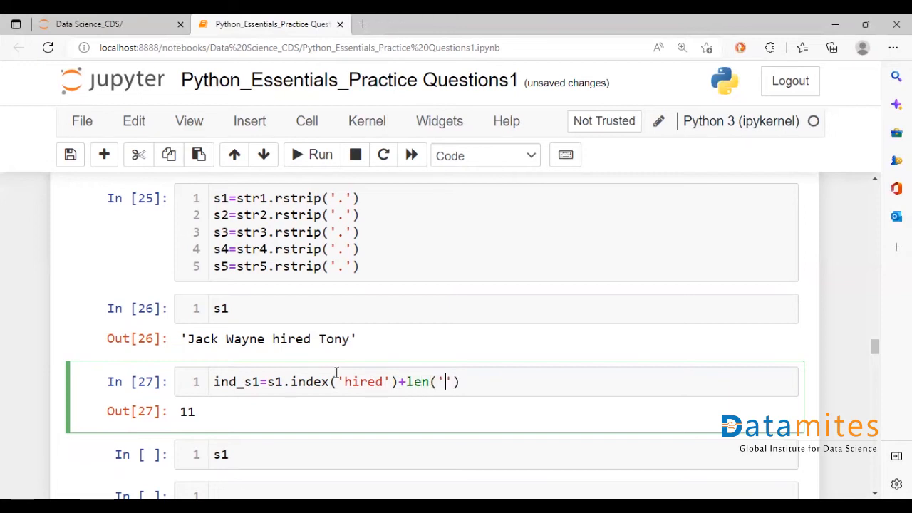
{"action": "type", "text": "hired"}
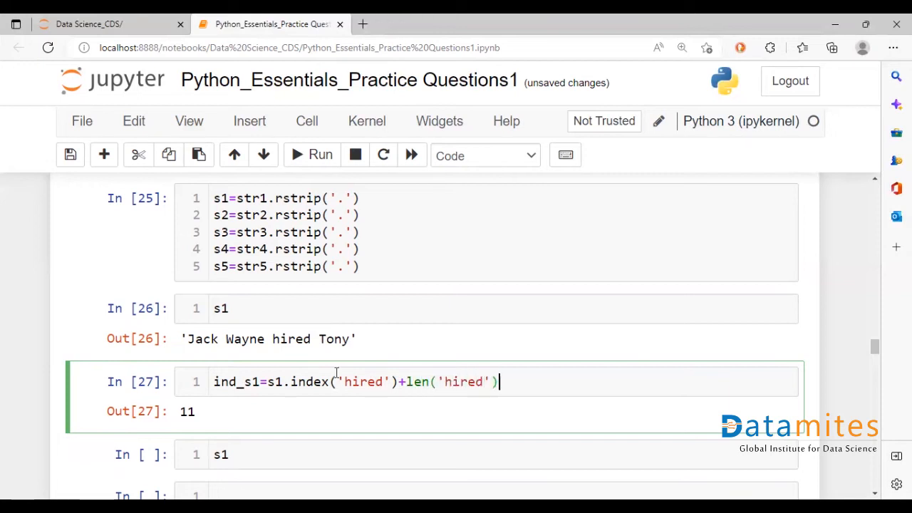
{"action": "type", "text": "+"}
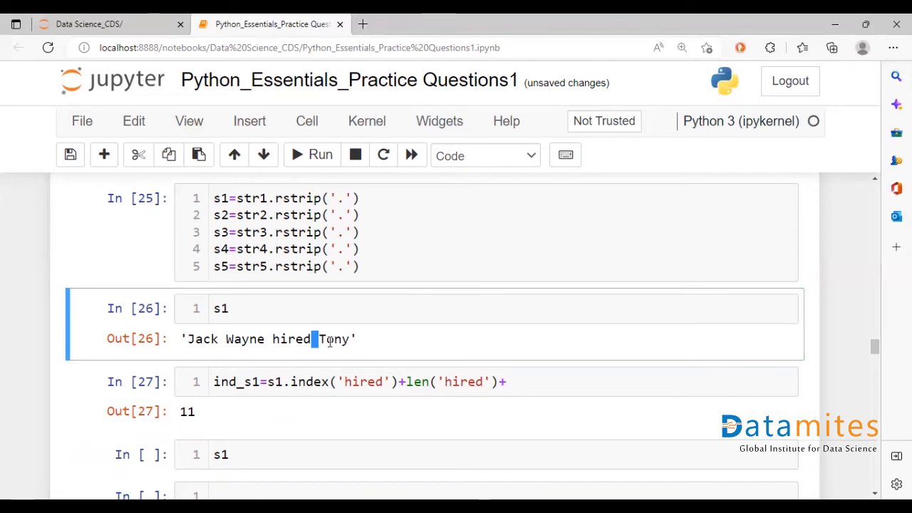
{"action": "mouse_move", "coordinate": [322, 340]}
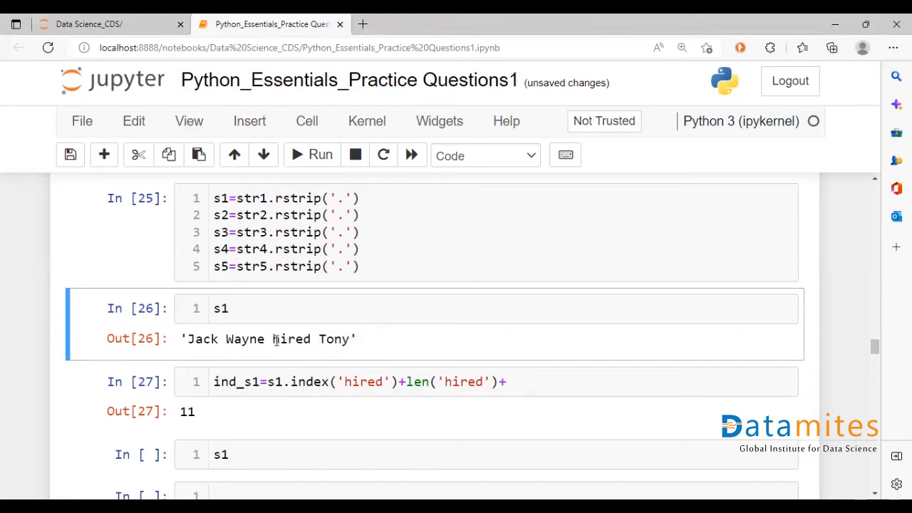
{"action": "double_click", "coordinate": [275, 339]}
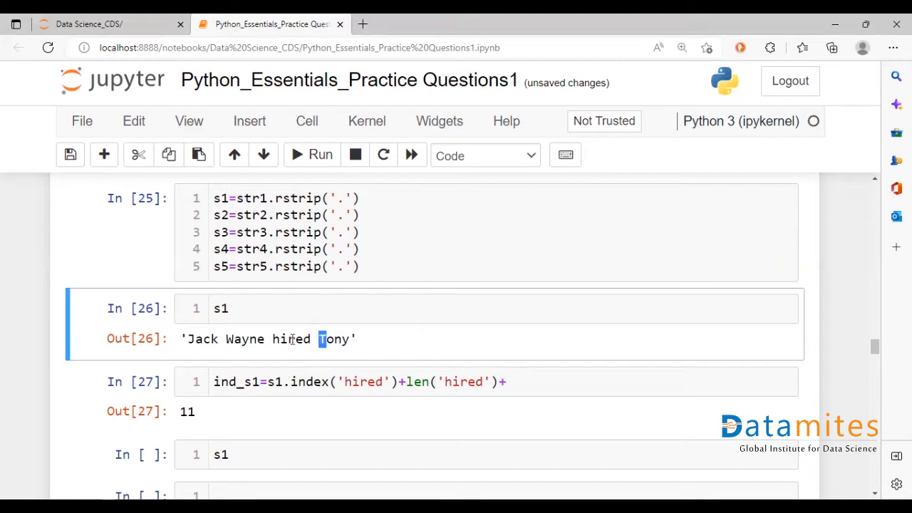
{"action": "double_click", "coordinate": [295, 339]}
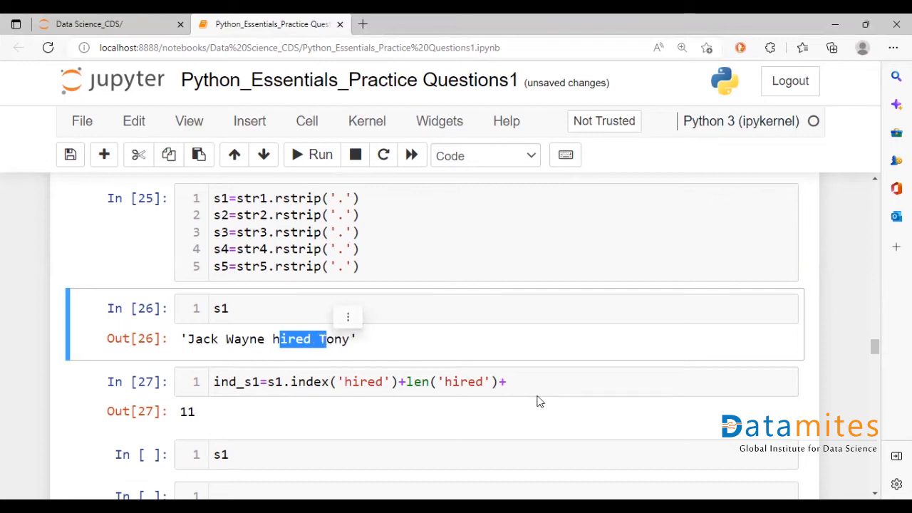
{"action": "type", "text": "6"}
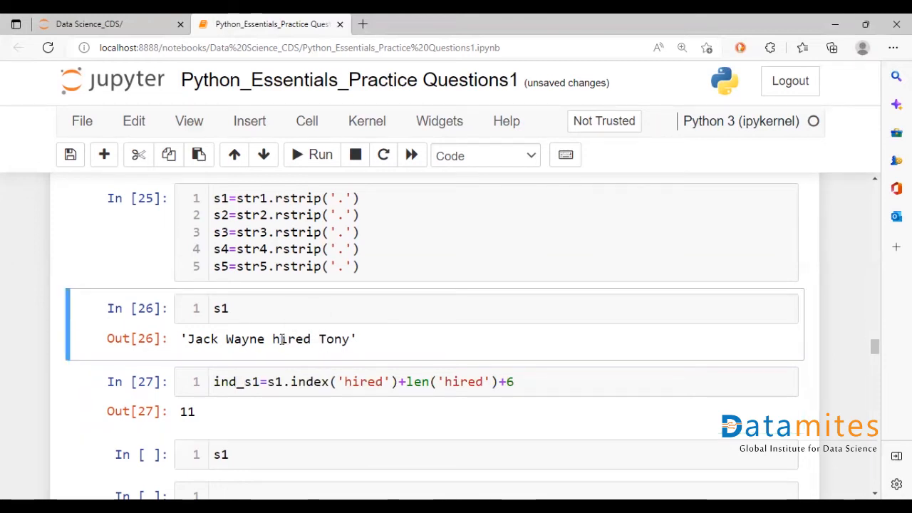
{"action": "double_click", "coordinate": [295, 339]}
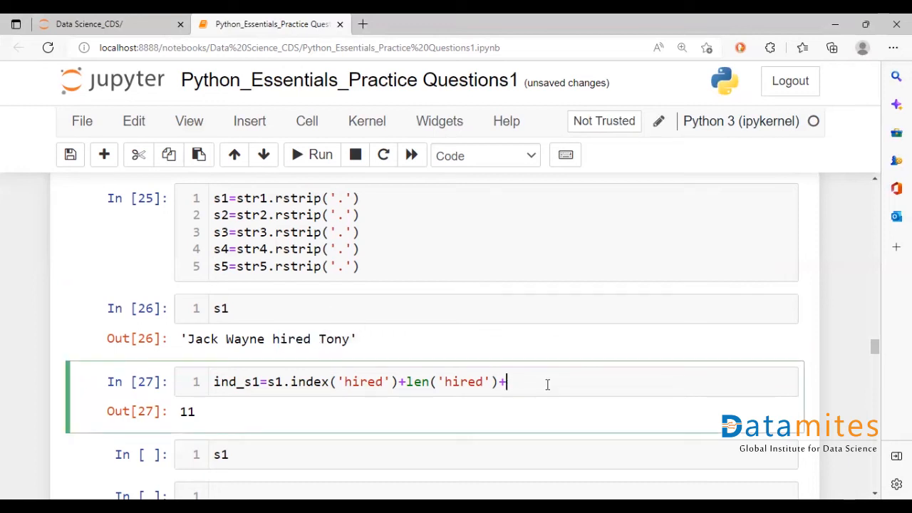
Step: Slice s1[ind_s1:] in the next cell to get 'Tony'
{"action": "type", "text": "1"}
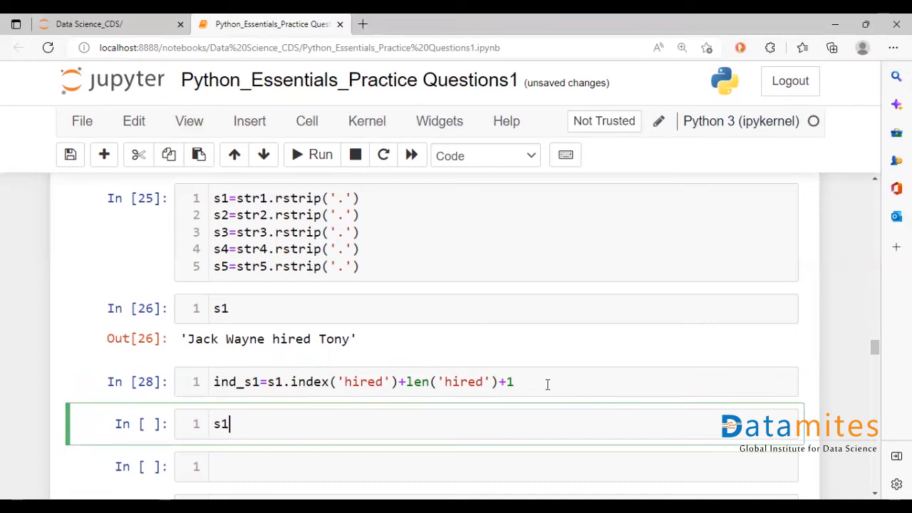
{"action": "type", "text": "[]"}
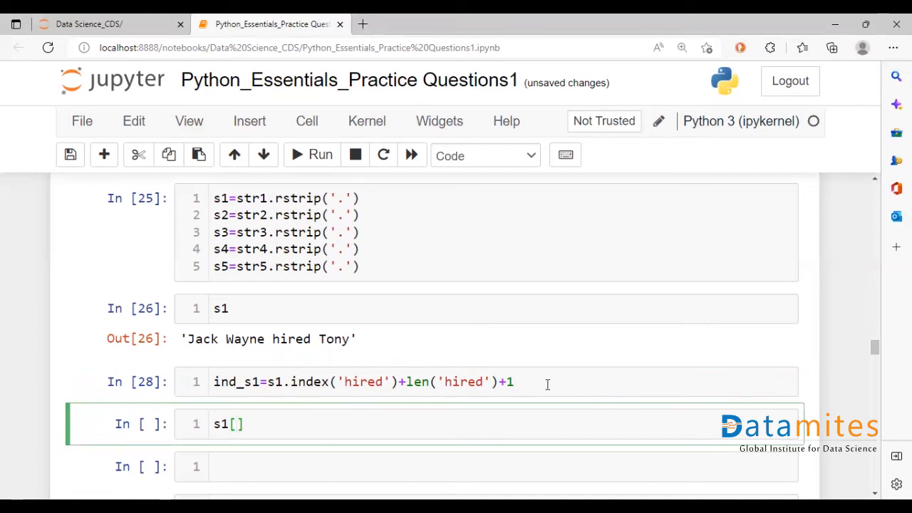
{"action": "type", "text": "ind_"}
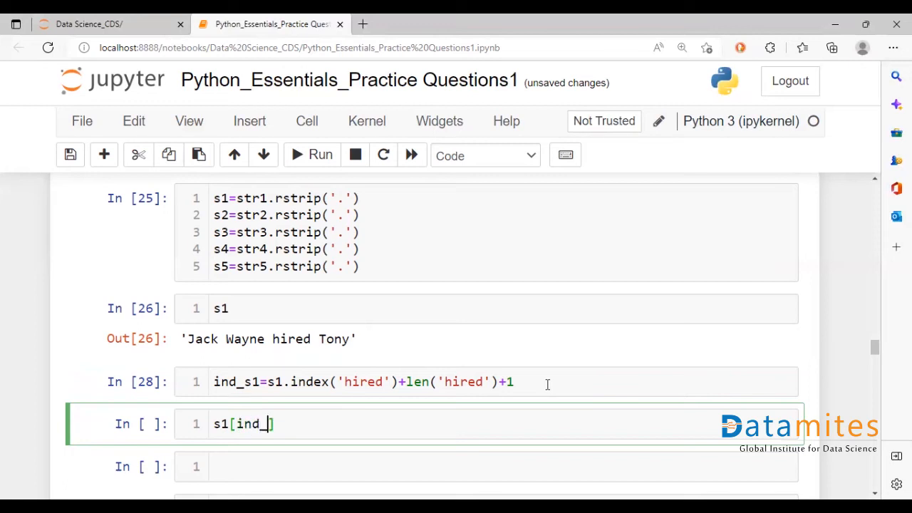
{"action": "type", "text": "s1"}
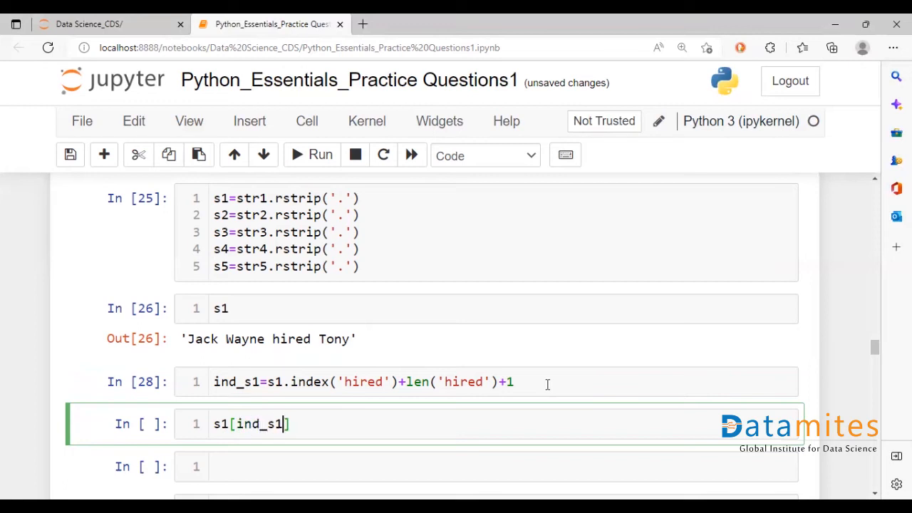
{"action": "type", "text": ":"}
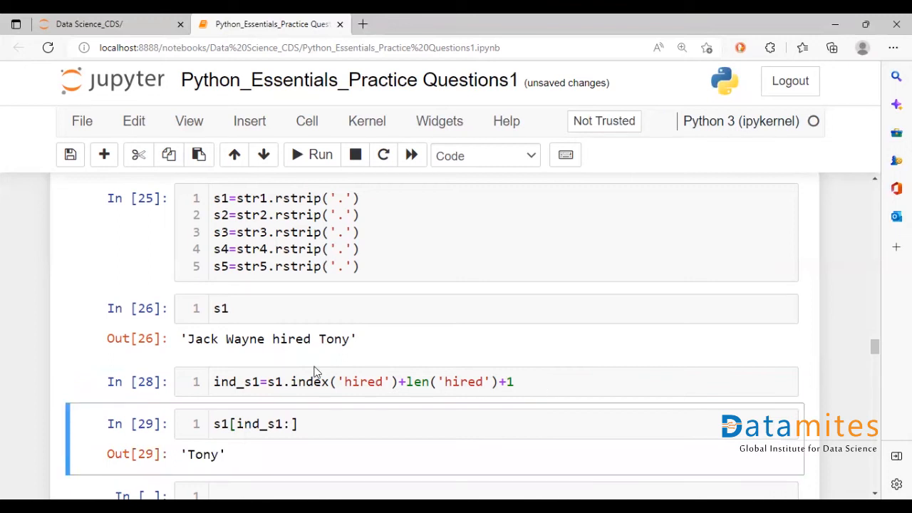
Step: Highlight 'Tony' and 'hired' in the s1 sentence while checking the index cell
{"action": "double_click", "coordinate": [330, 340]}
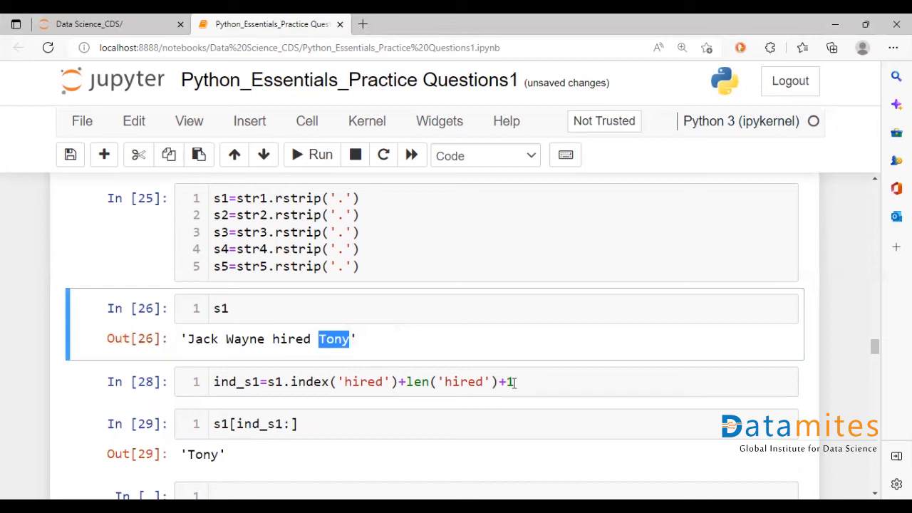
{"action": "left_click", "coordinate": [324, 382]}
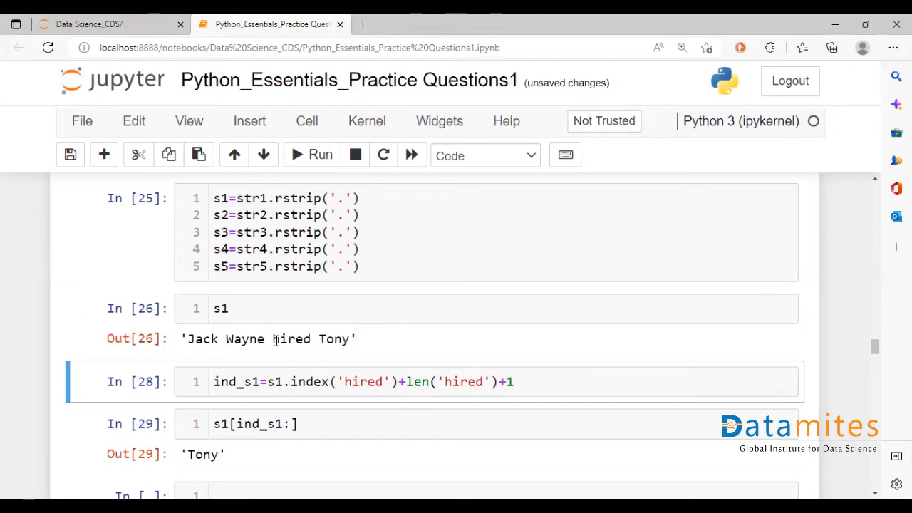
{"action": "left_click", "coordinate": [286, 308]}
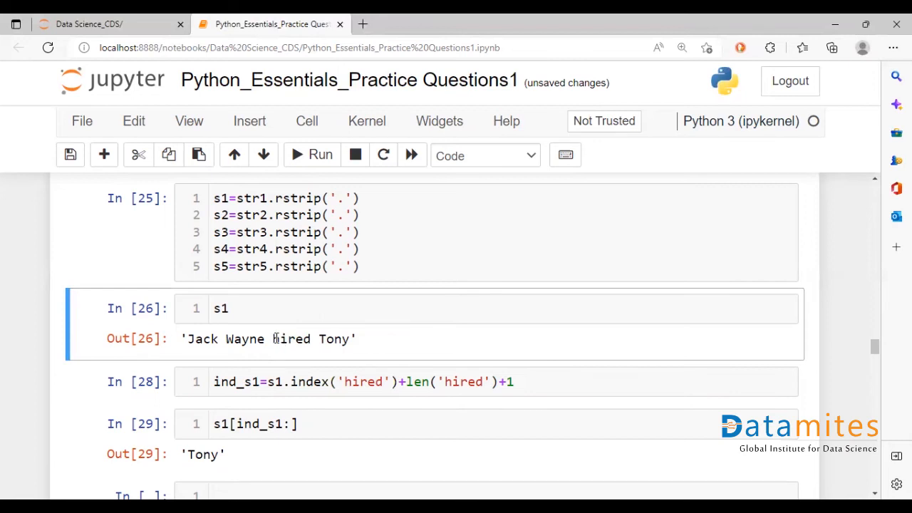
{"action": "double_click", "coordinate": [291, 339]}
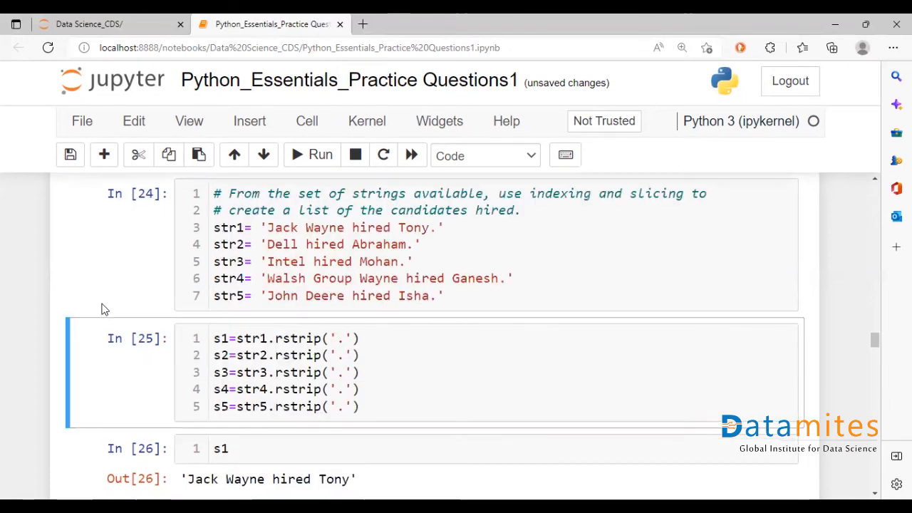
Step: Place the caret at the end of the ind_s1 cell to add ind_s2–ind_s5 lines
{"action": "scroll", "scroll_direction": "down", "scroll_amount": 3}
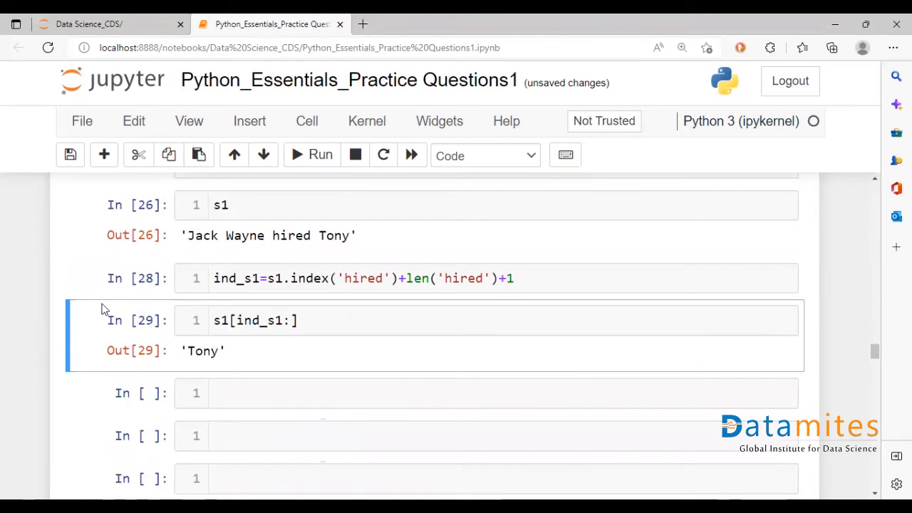
{"action": "left_click", "coordinate": [356, 278]}
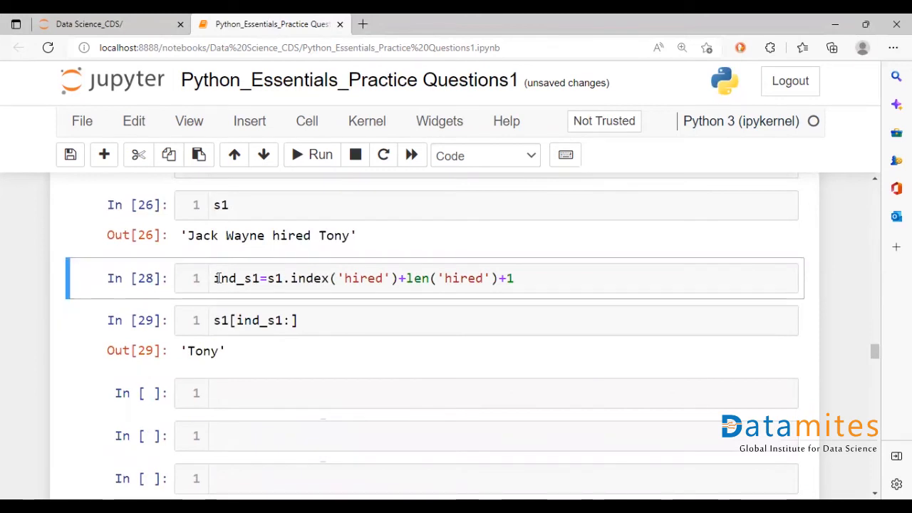
{"action": "left_click", "coordinate": [514, 278]}
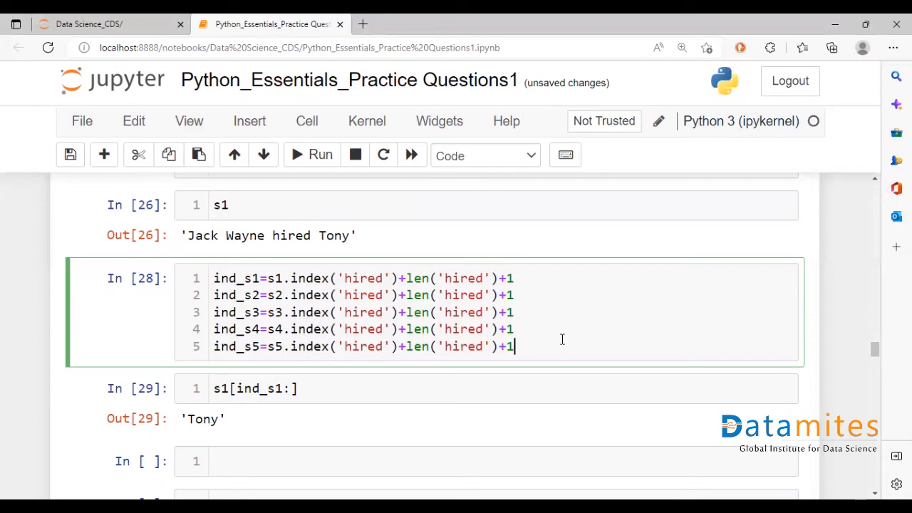
Step: Run the index cell and assign s1,s2,s3,s4,s5 = s1[ind_s1:] through s5[ind_s5:]
{"action": "left_click", "coordinate": [311, 154]}
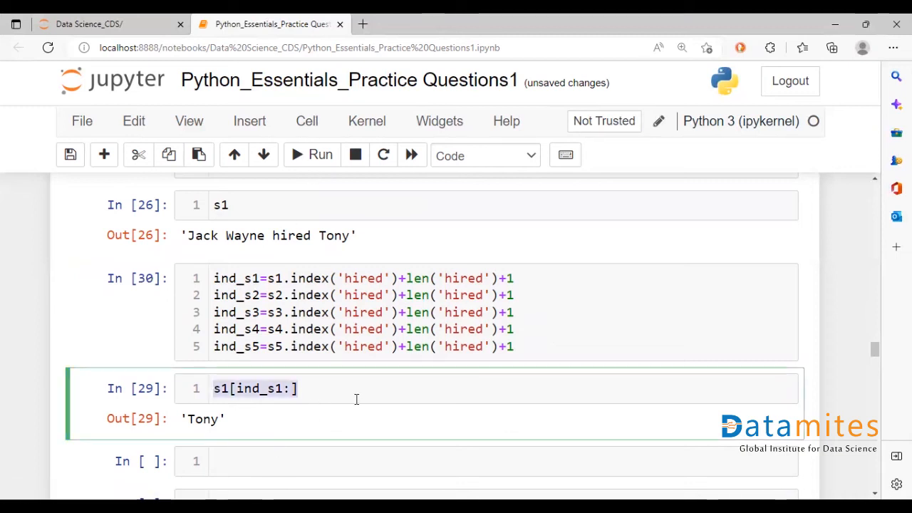
{"action": "left_click", "coordinate": [213, 389]}
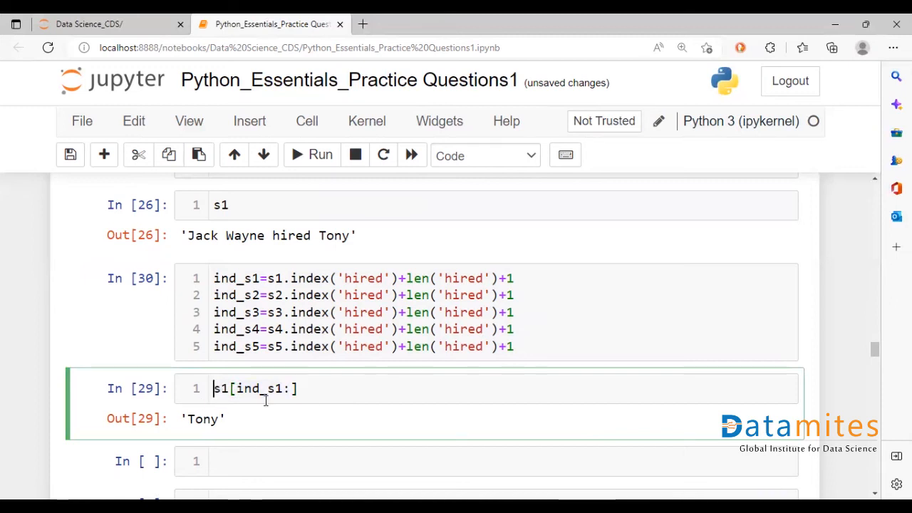
{"action": "type", "text": "s1"}
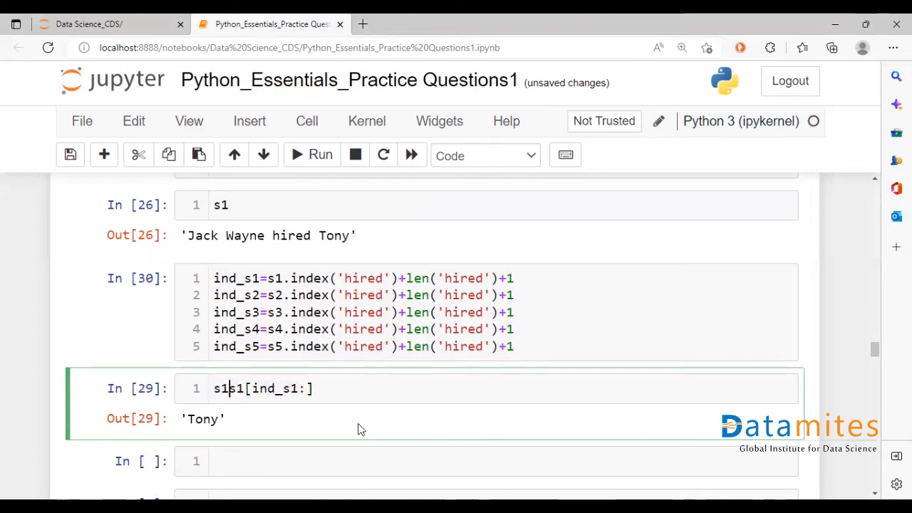
{"action": "type", "text": "="}
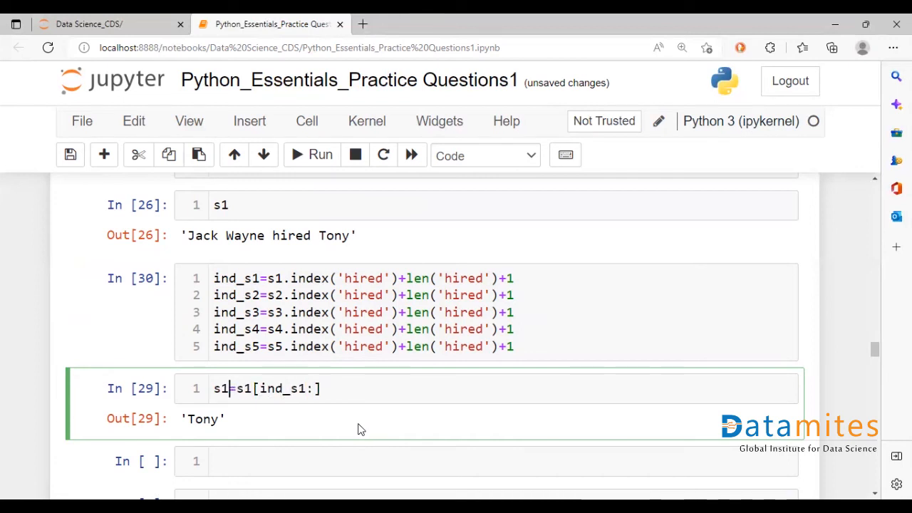
{"action": "type", "text": ",s2,s3,s"}
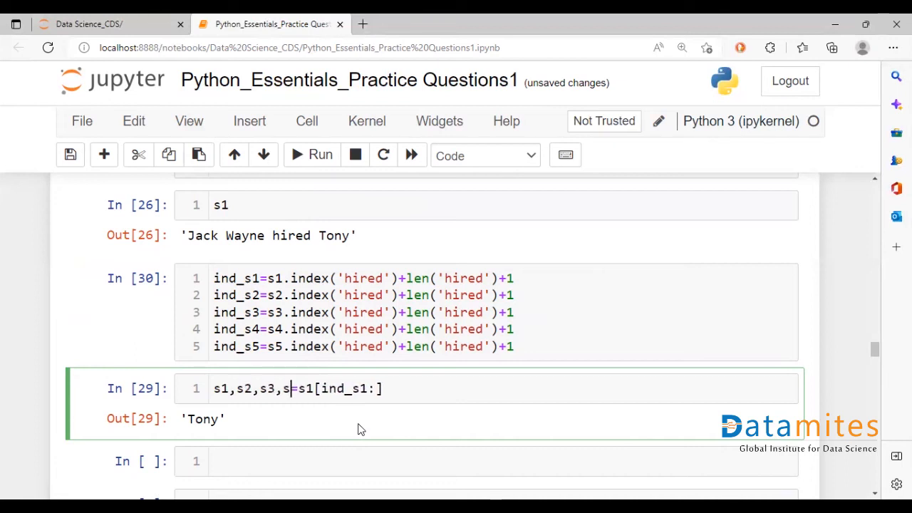
{"action": "type", "text": "4,s5"}
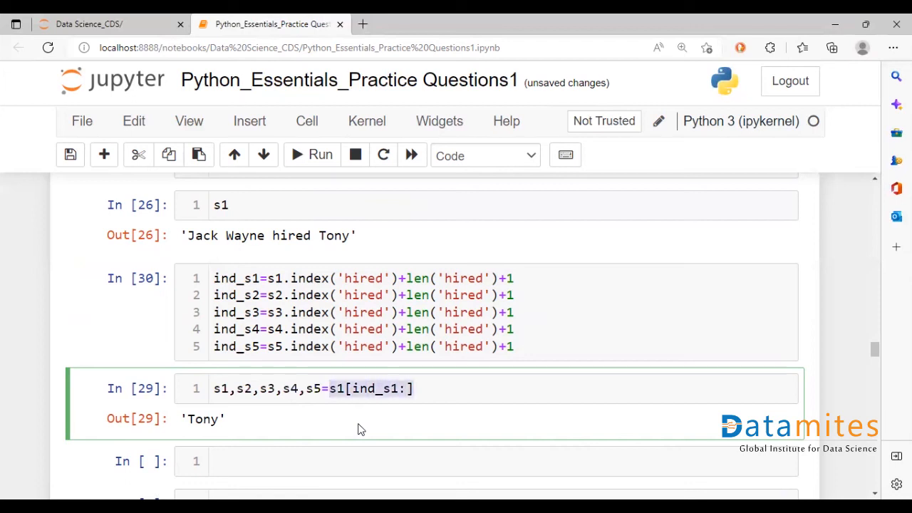
{"action": "type", "text": "s1[ind_s1:]"}
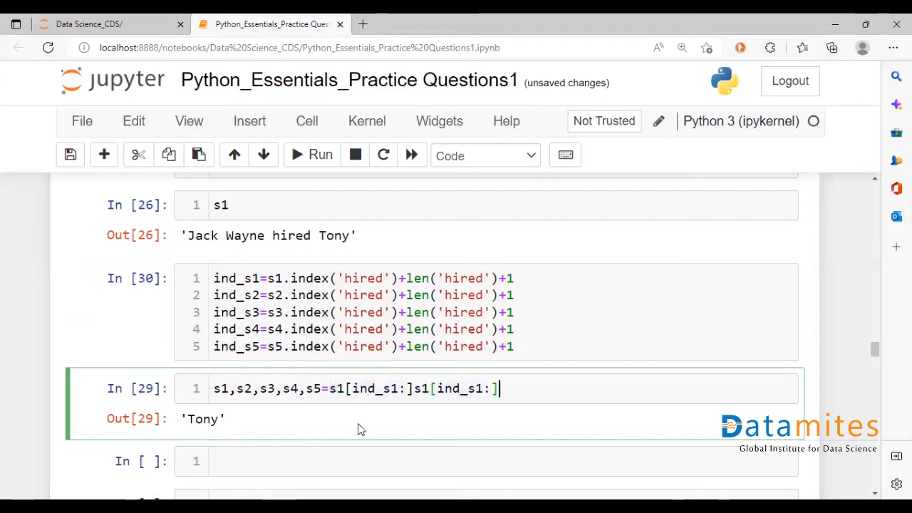
{"action": "type", "text": "s1[ind_s1:]s1[ind_s1:]s1[ind_s1:]"}
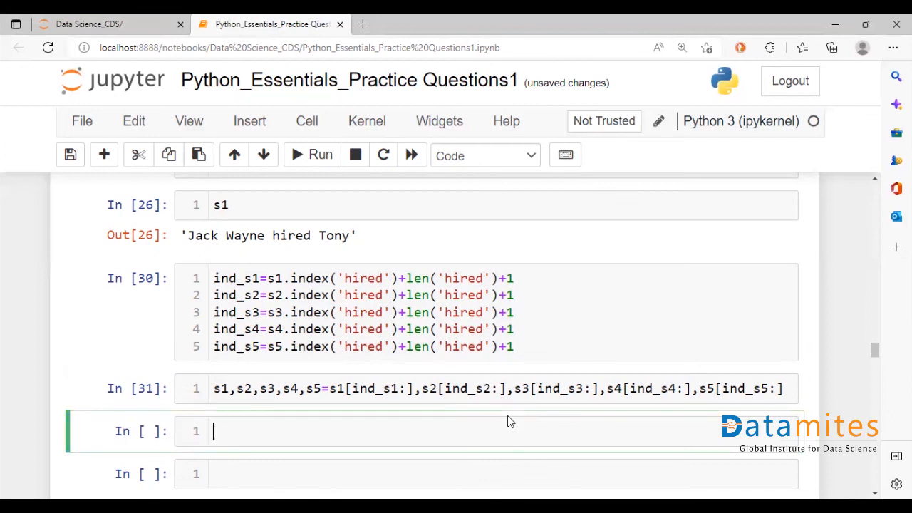
Step: Run list_names=[s1,s2,s3,s4,s5] and type print (list_names) in the next cell
{"action": "type", "text": "list_"}
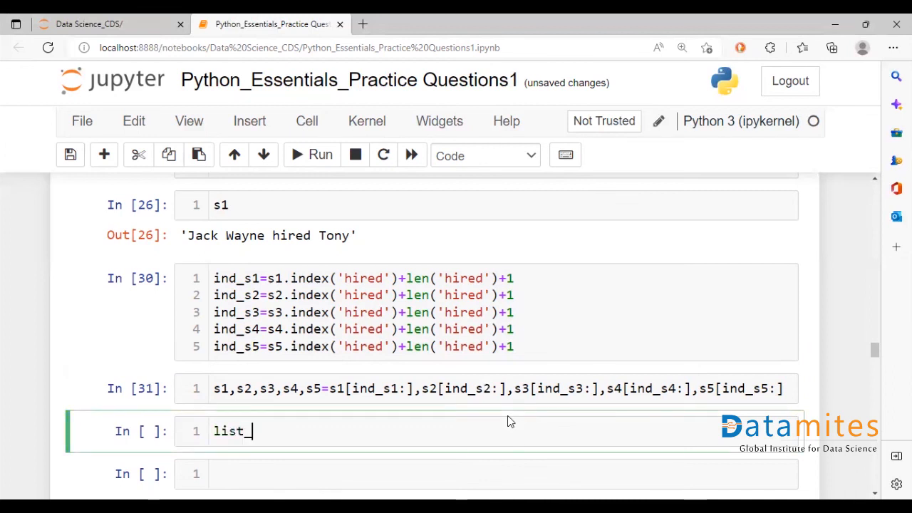
{"action": "type", "text": "names="}
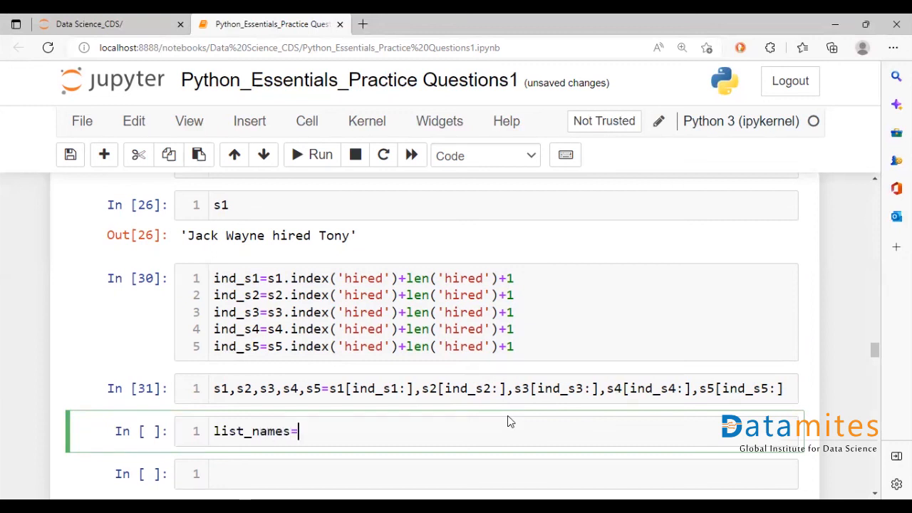
{"action": "type", "text": "[s"}
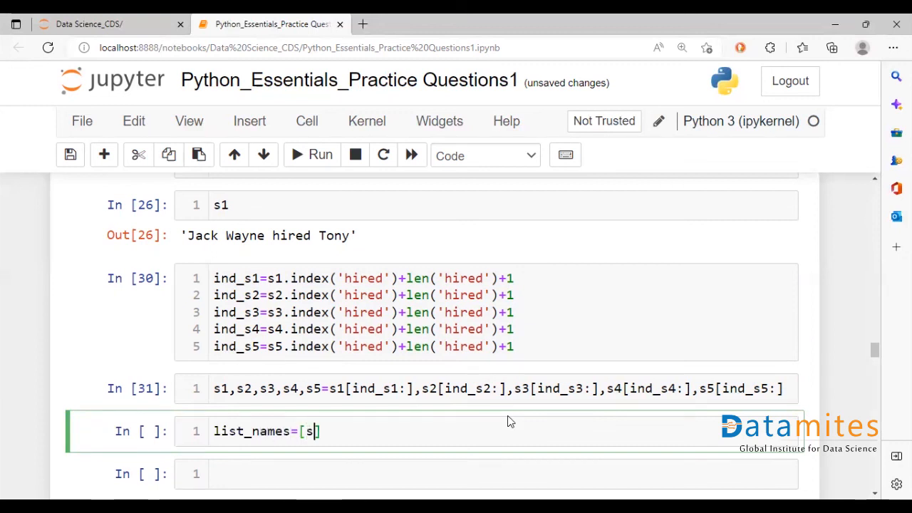
{"action": "type", "text": "1,s2,"}
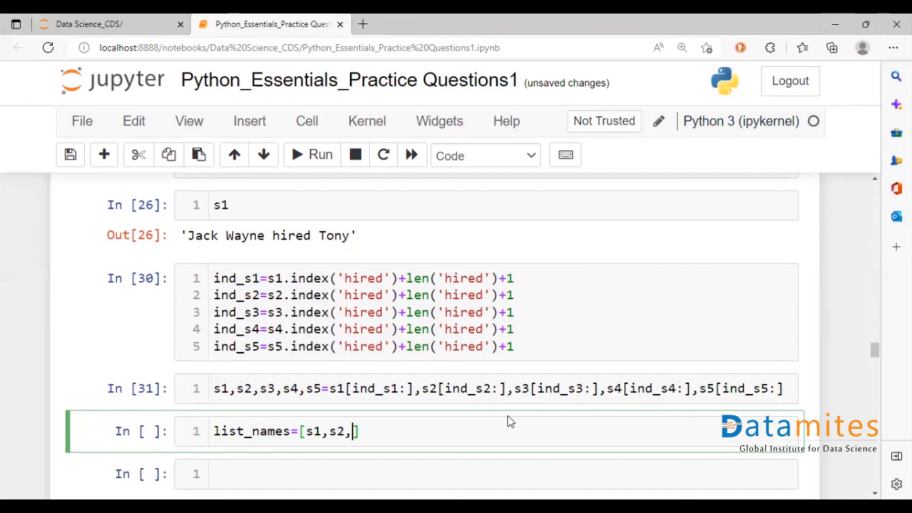
{"action": "type", "text": "s3,s"}
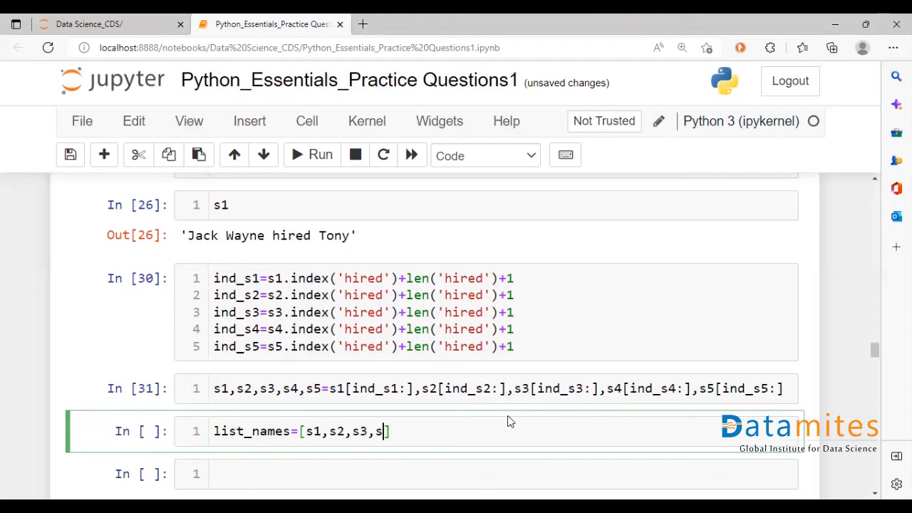
{"action": "type", "text": "4,s5"}
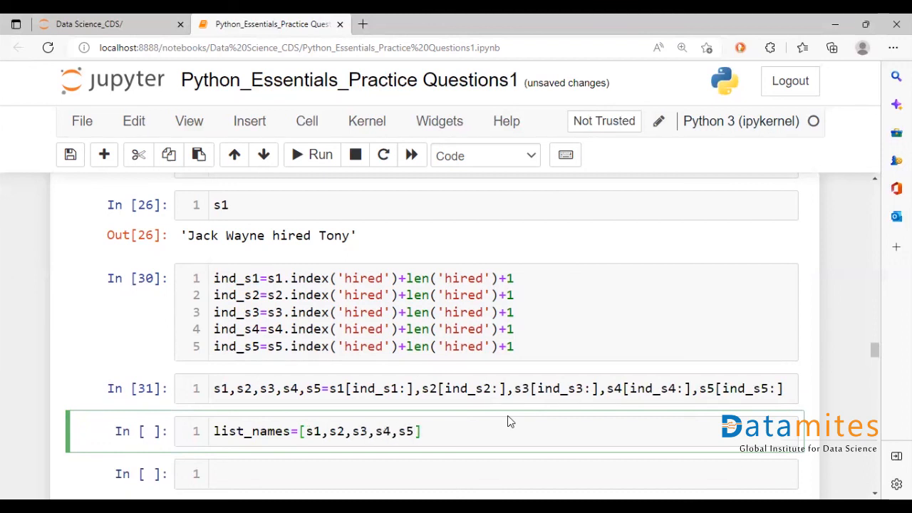
{"action": "key", "text": "shift+enter"}
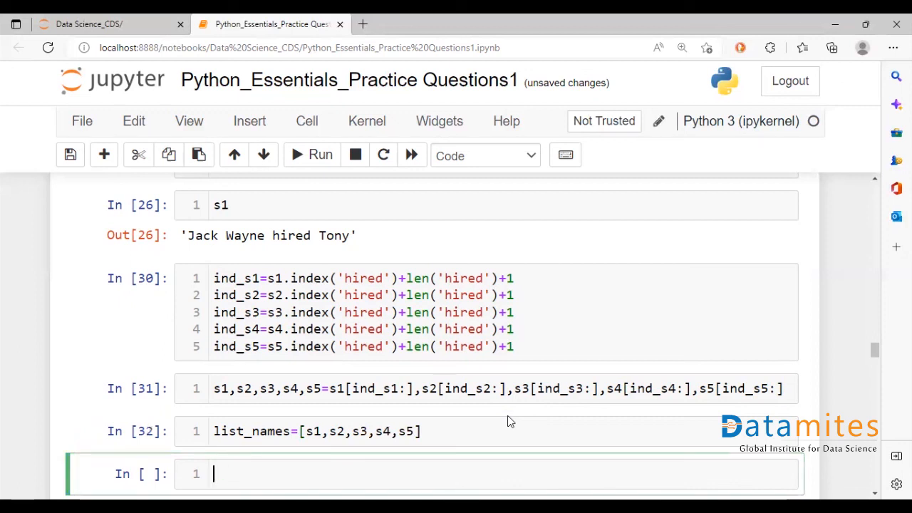
{"action": "type", "text": "print (1)"}
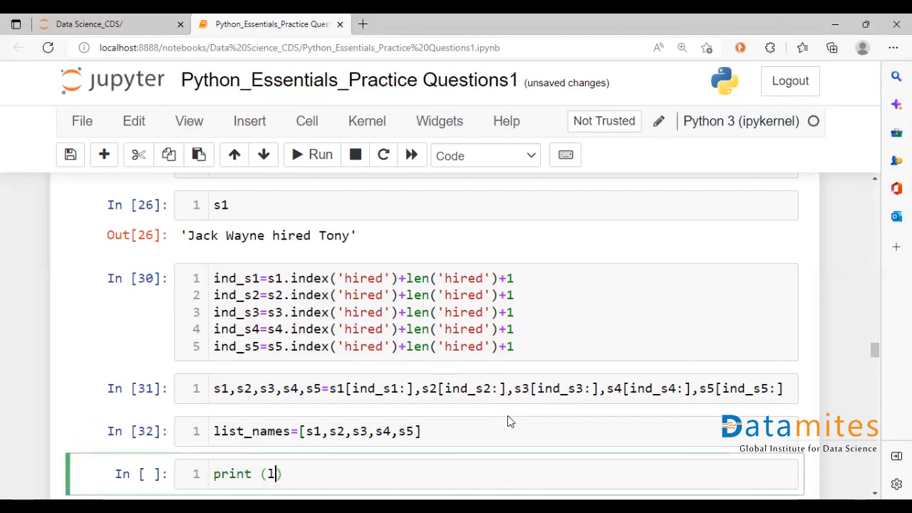
{"action": "type", "text": "ist_names"}
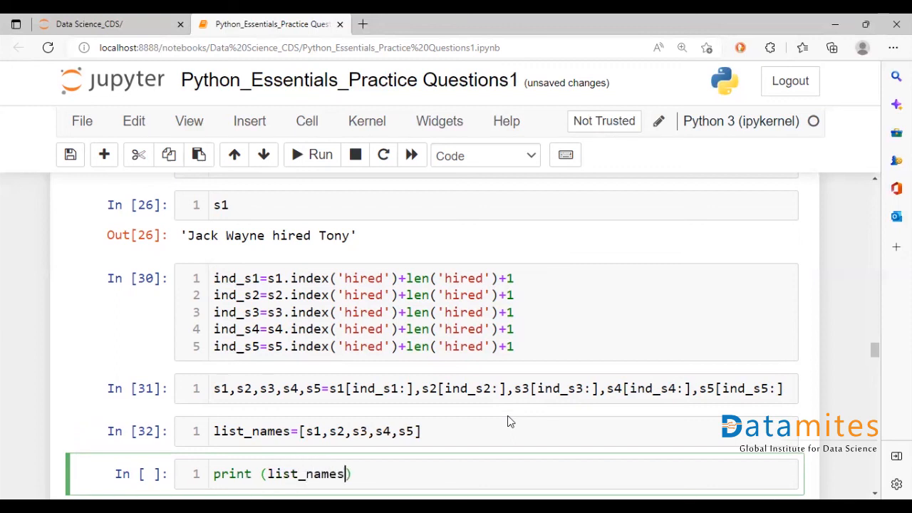